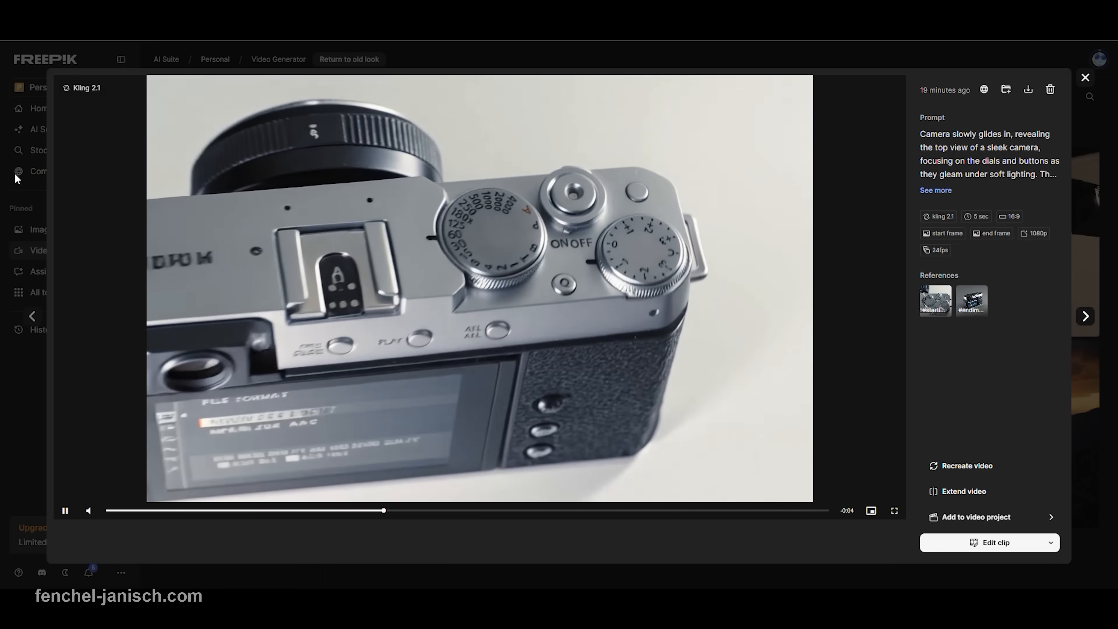
Step: Close the camera video preview, browse All tools and stock vectors, then start editing the filmmaking flyer's headline
{"action": "left_click", "coordinate": [1085, 77]}
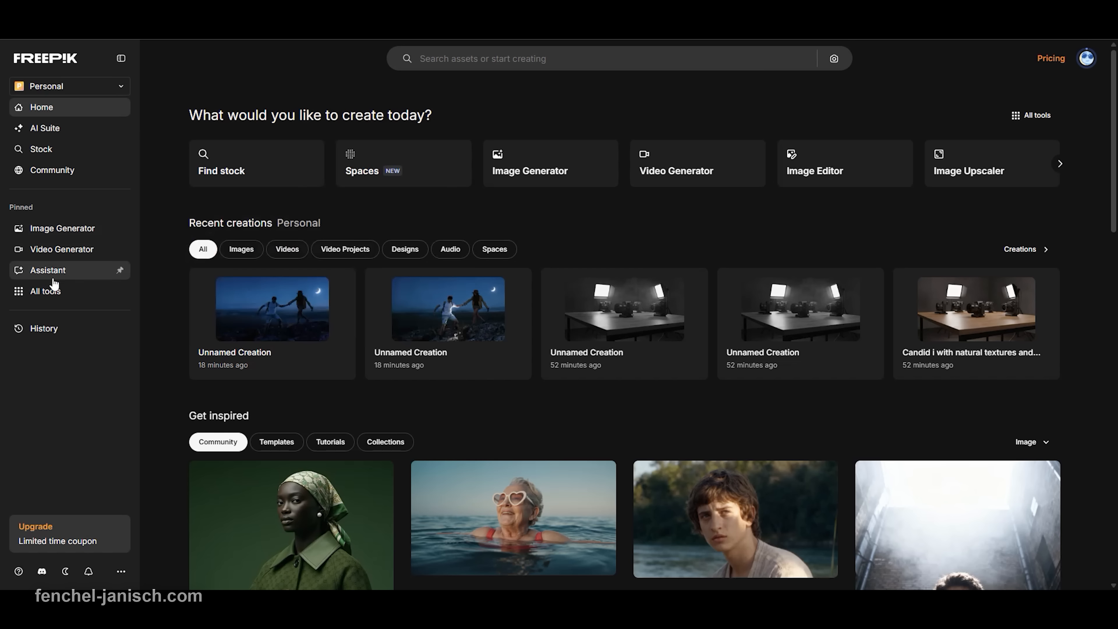
{"action": "left_click", "coordinate": [44, 291]}
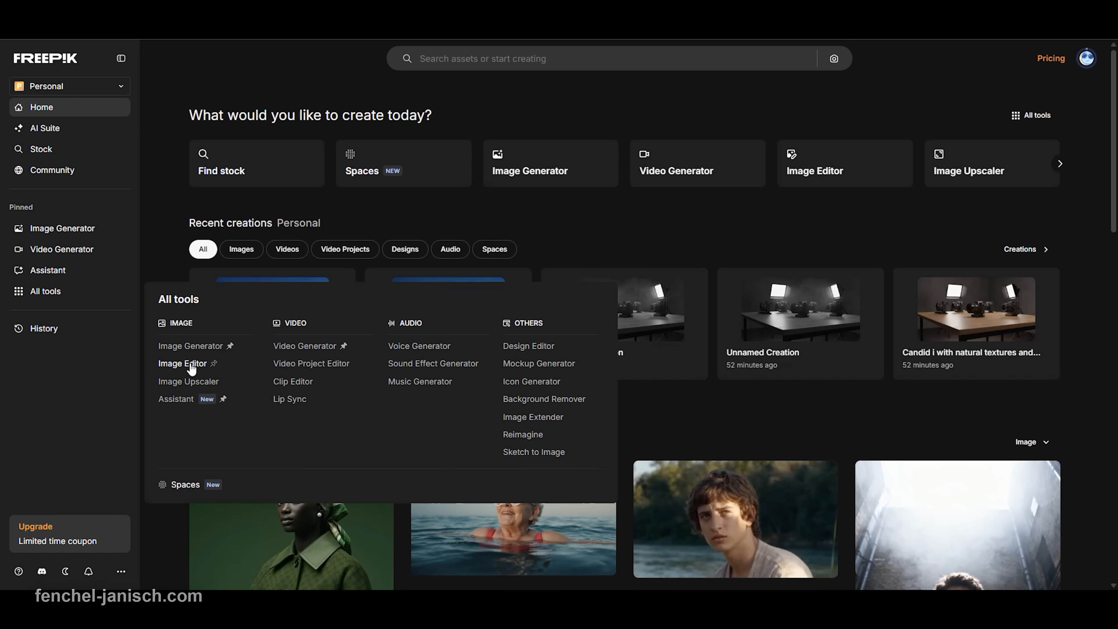
{"action": "left_click", "coordinate": [183, 364]}
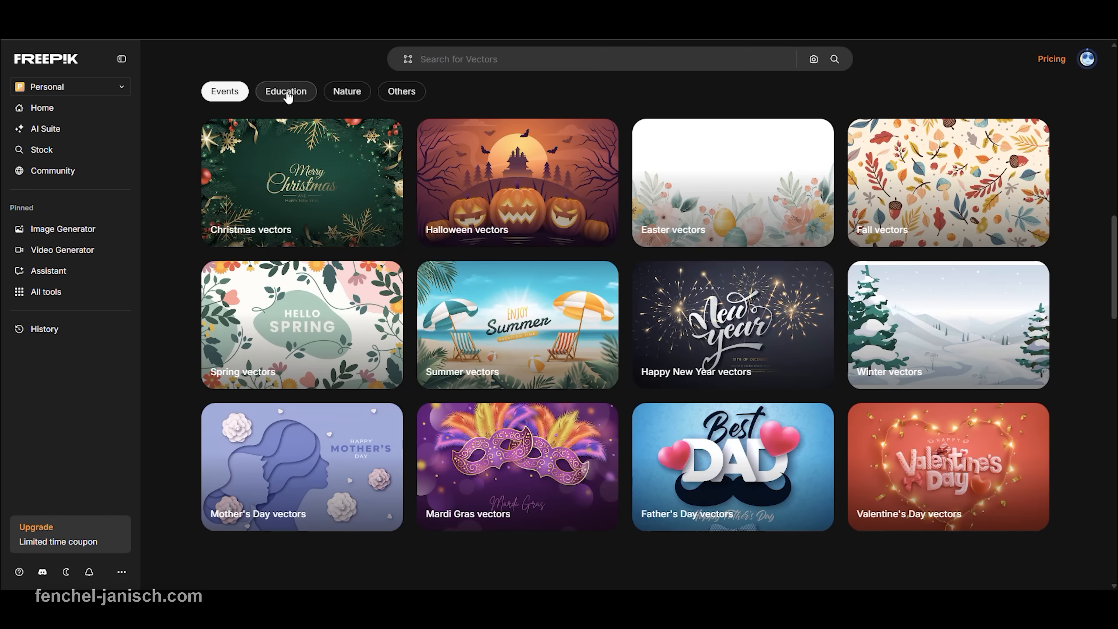
{"action": "left_click", "coordinate": [346, 92]}
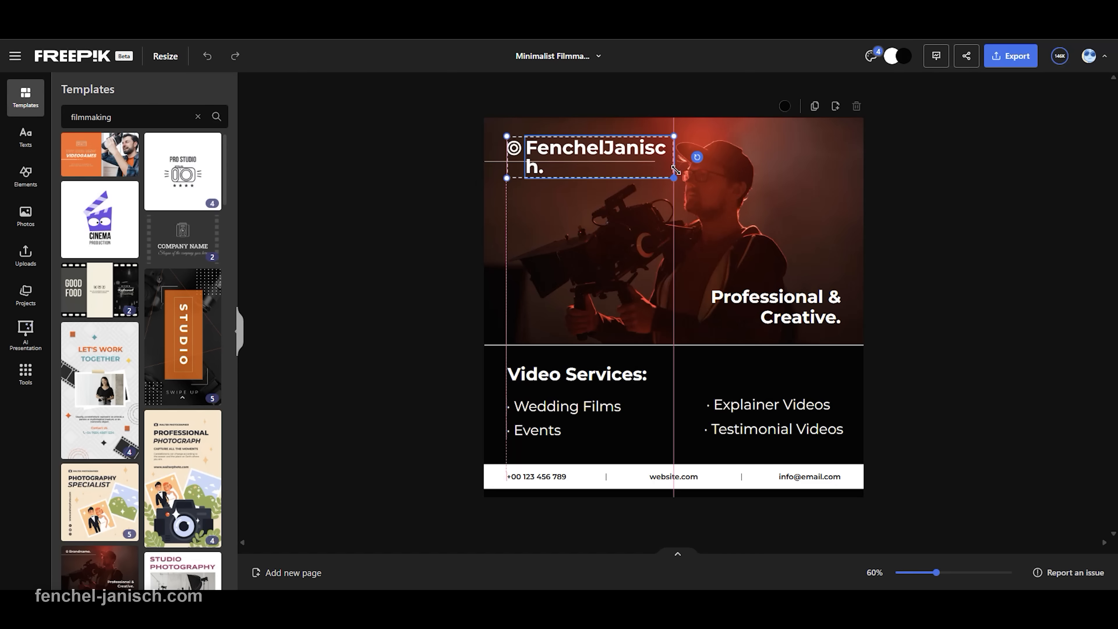
{"action": "double_click", "coordinate": [592, 148]}
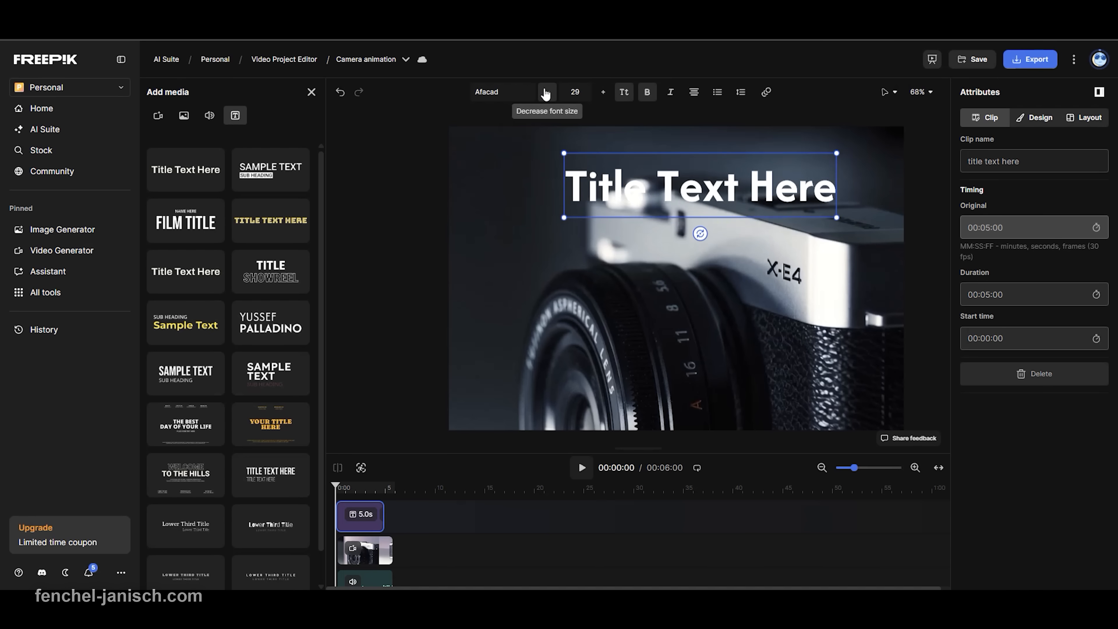
Step: Shrink the title text and apply the Plum filter with its intensity set on the camera clip
{"action": "left_click", "coordinate": [546, 92]}
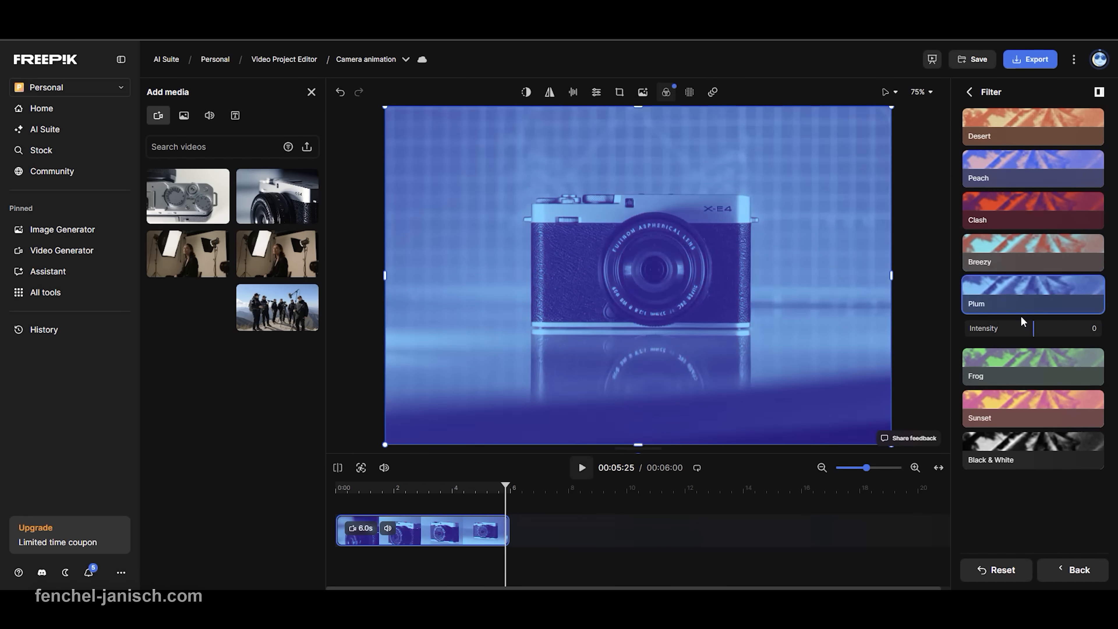
{"action": "left_click", "coordinate": [711, 91]}
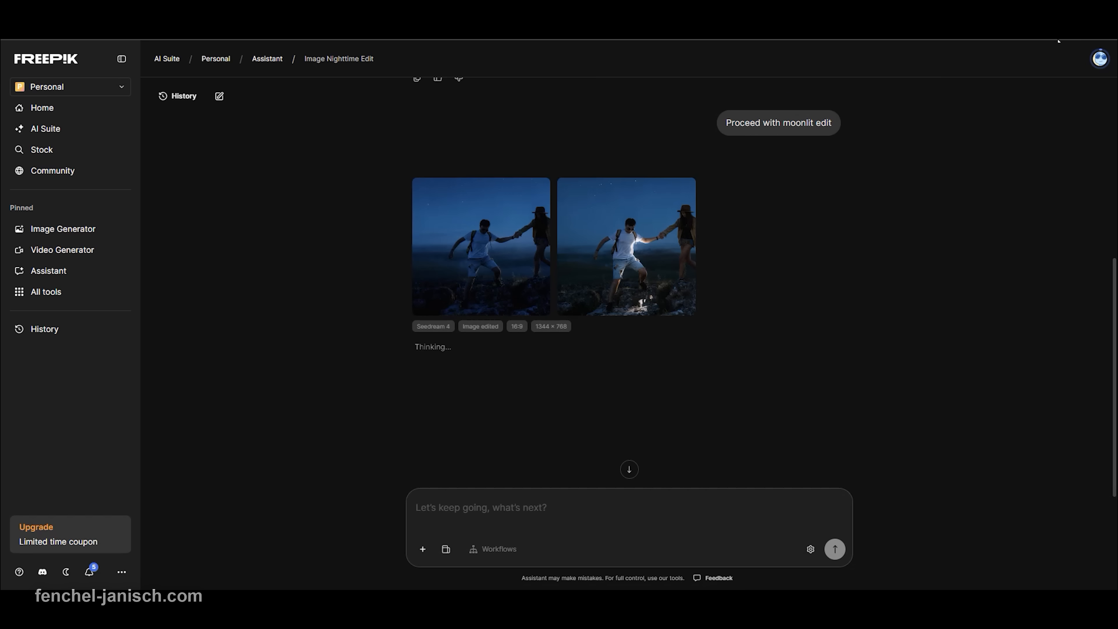
Step: Send 'Proceed with moonlit edit' in the Assistant chat and await the moonlit image
{"action": "left_click", "coordinate": [626, 244]}
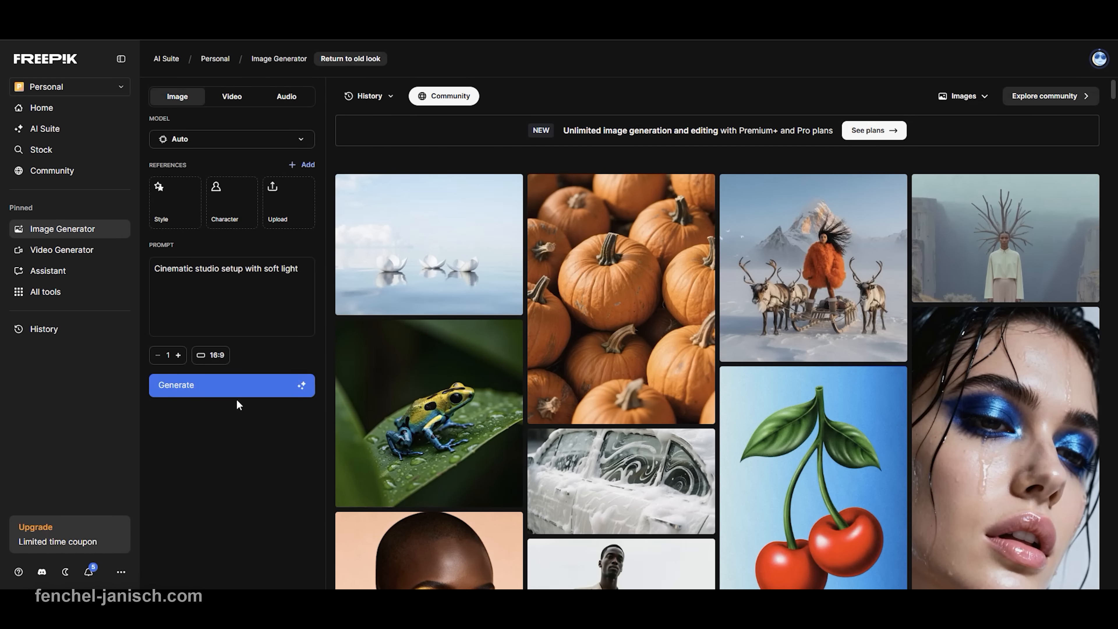
Step: Generate the 'Cinematic studio setup with soft light' image and view it full size from History
{"action": "left_click", "coordinate": [231, 384]}
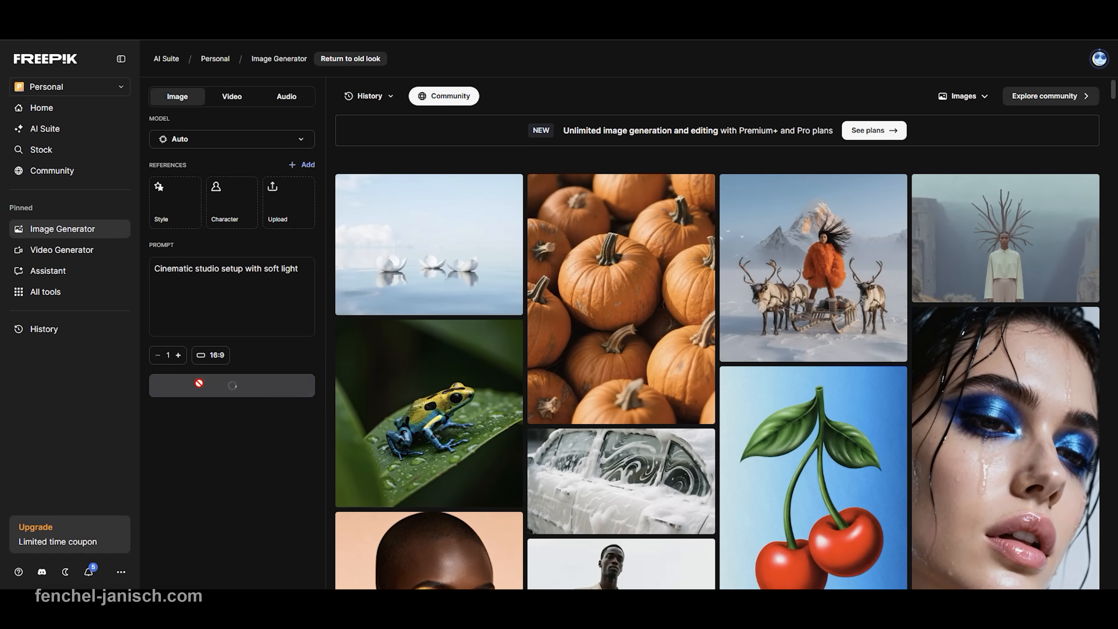
{"action": "left_click", "coordinate": [369, 96]}
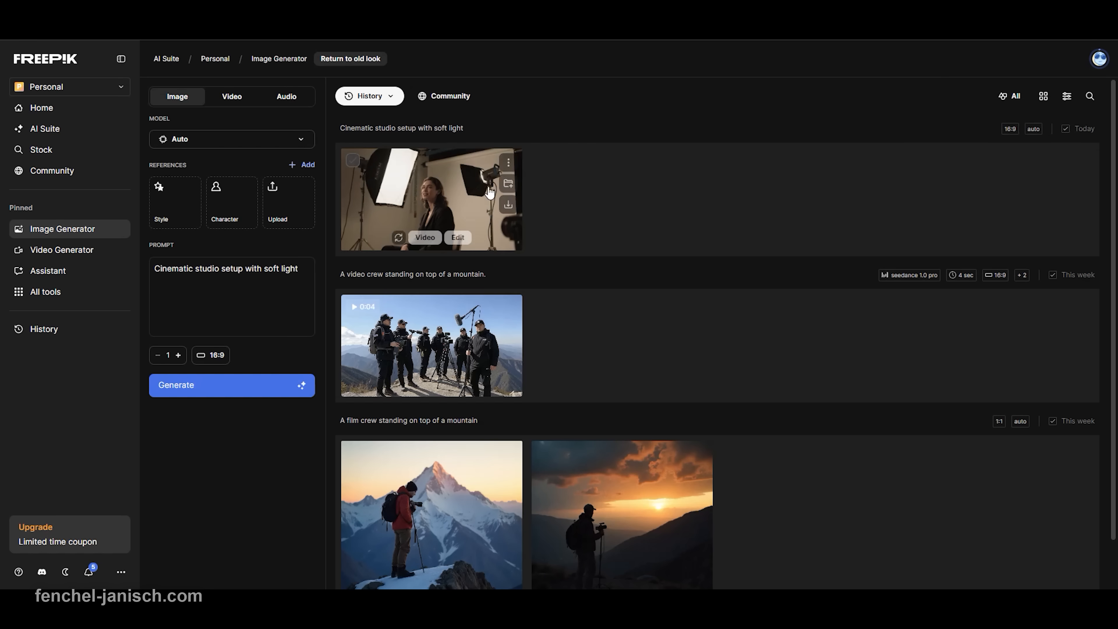
{"action": "left_click", "coordinate": [430, 199]}
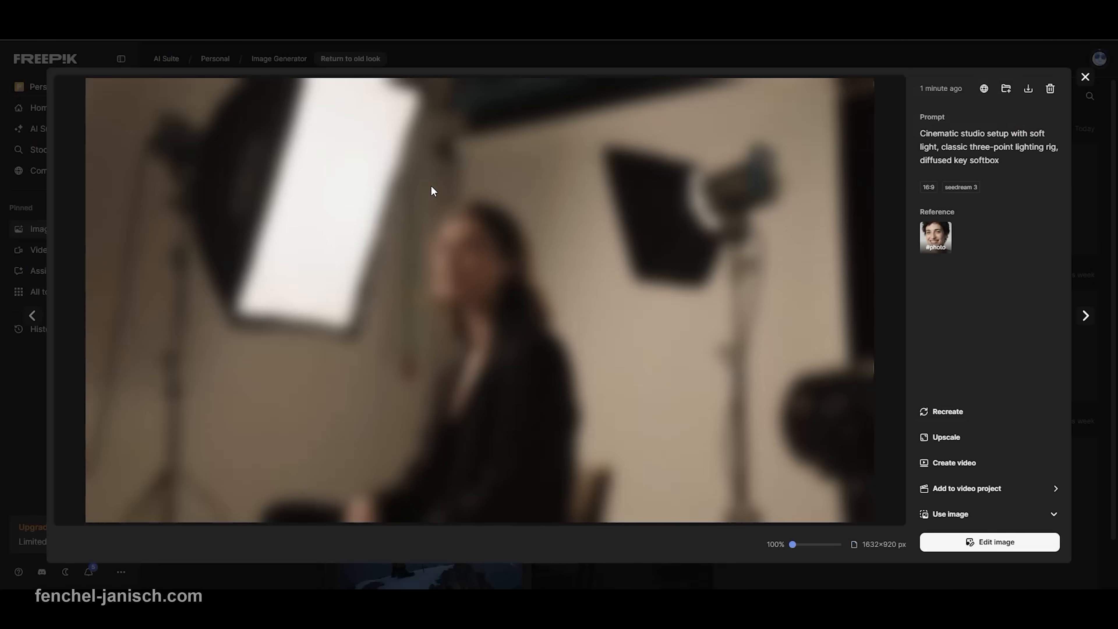
{"action": "left_click", "coordinate": [989, 542]}
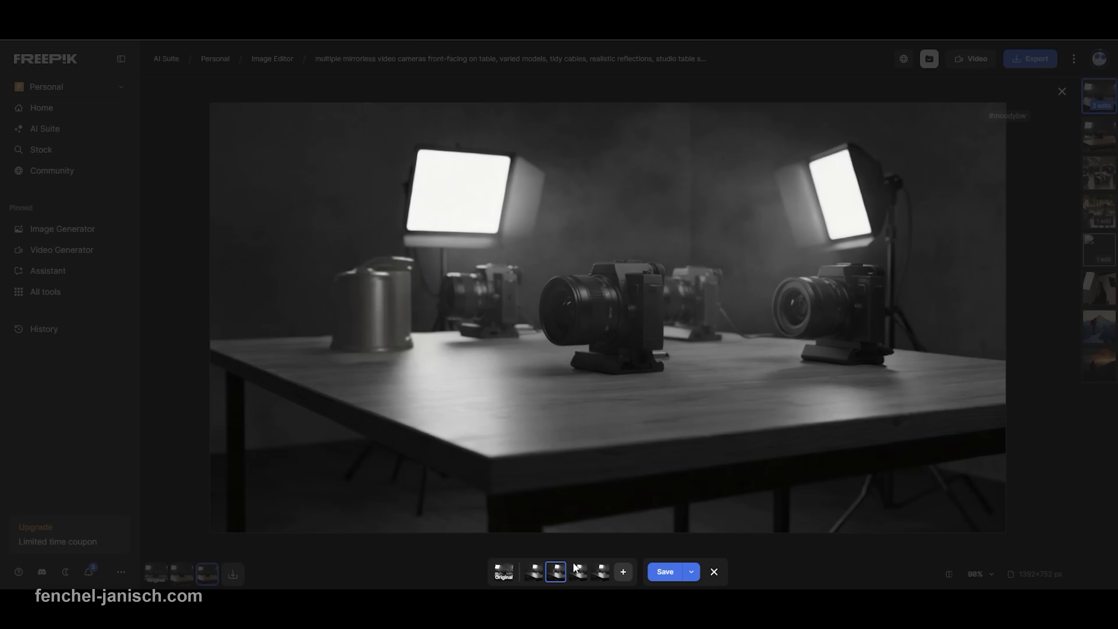
{"action": "mouse_move", "coordinate": [621, 572]}
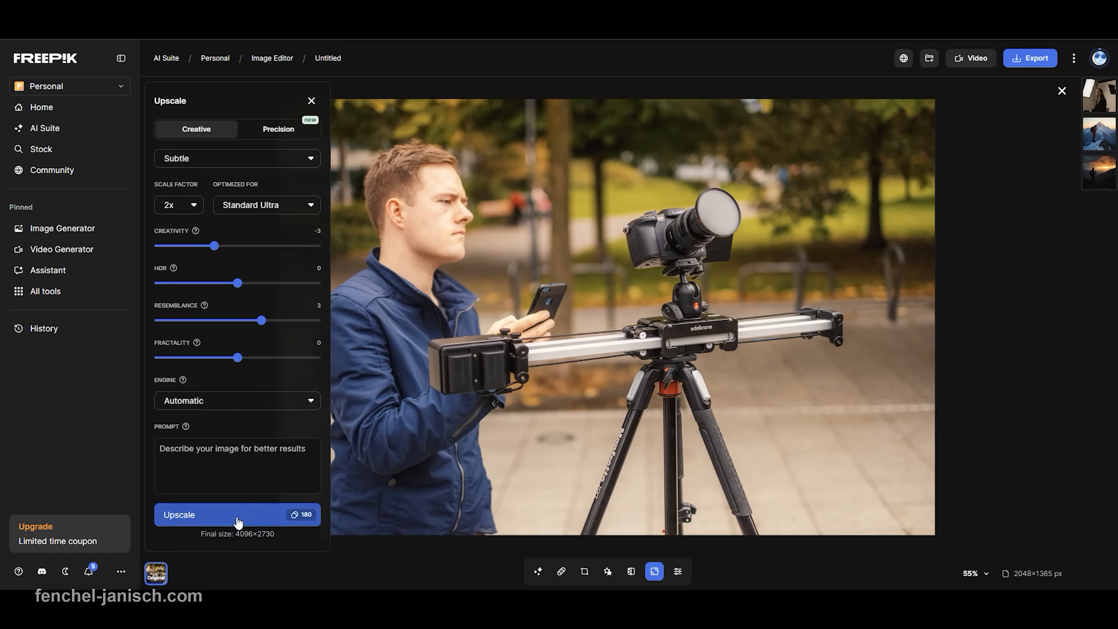
Step: Upscale the camera-slider photo 2x in Creative mode with Standard Ultra
{"action": "left_click", "coordinate": [237, 514]}
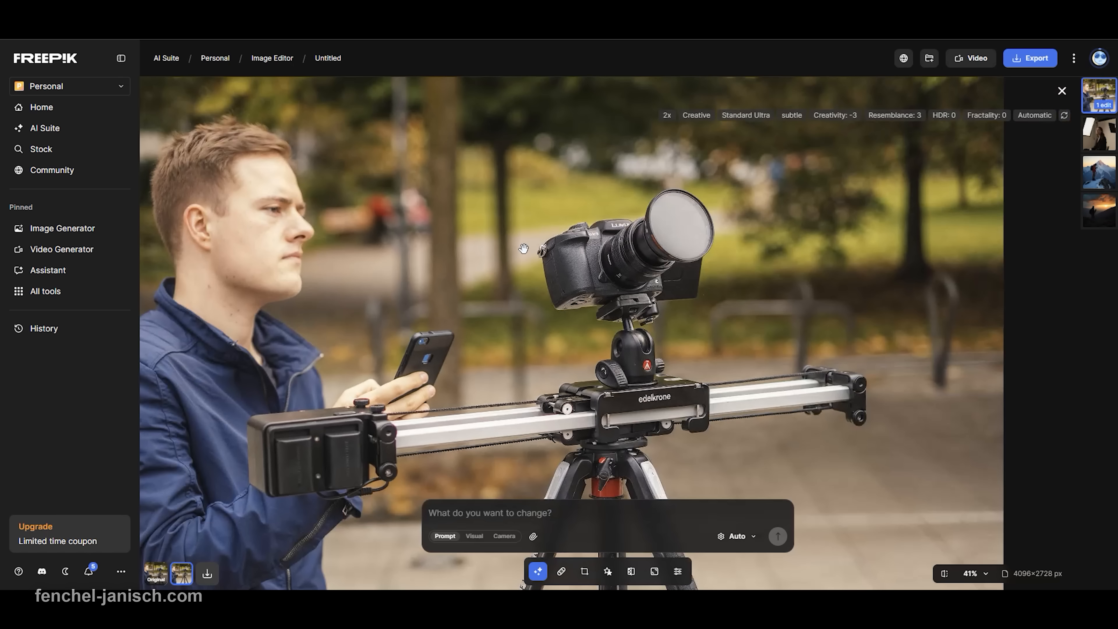
Step: Remove the slider photo's background as Transparent, then consider the Replace option
{"action": "left_click", "coordinate": [630, 571]}
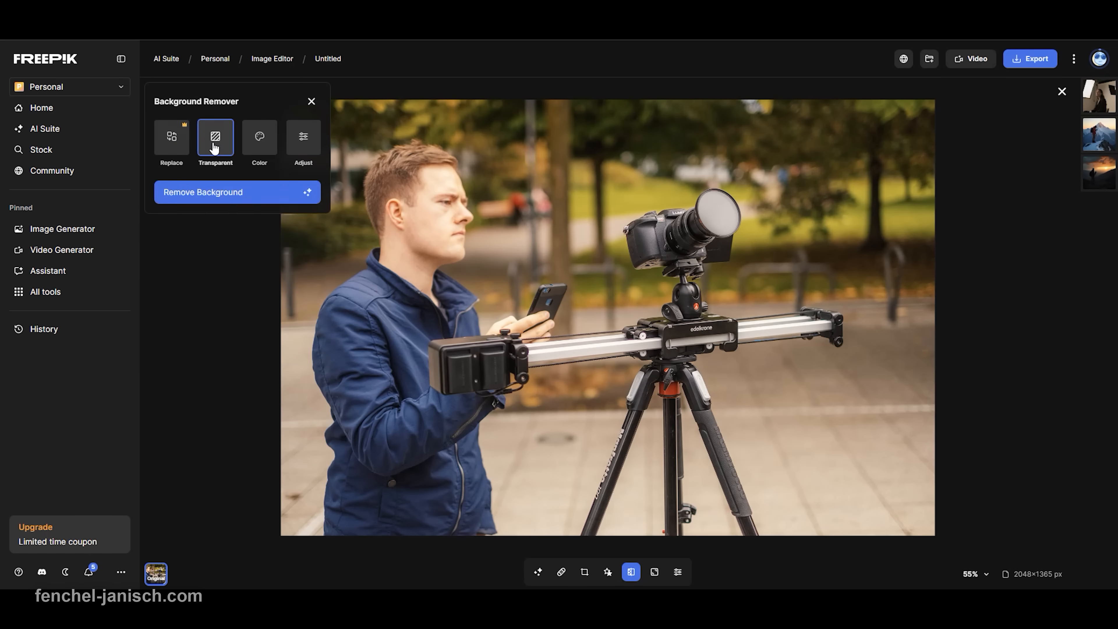
{"action": "left_click", "coordinate": [235, 192]}
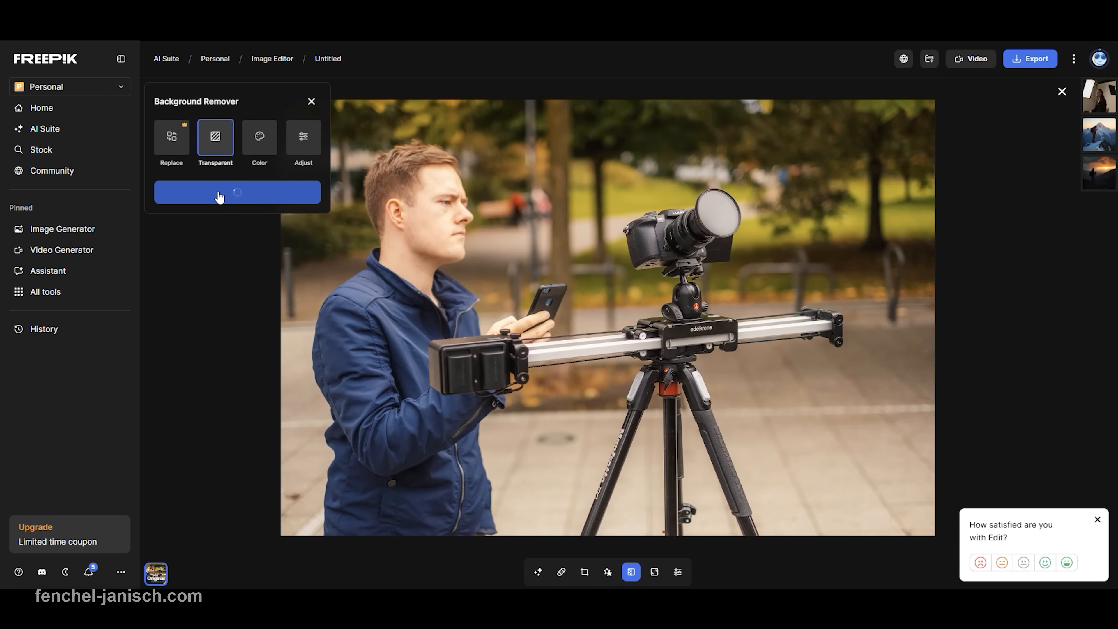
{"action": "left_click", "coordinate": [237, 192]}
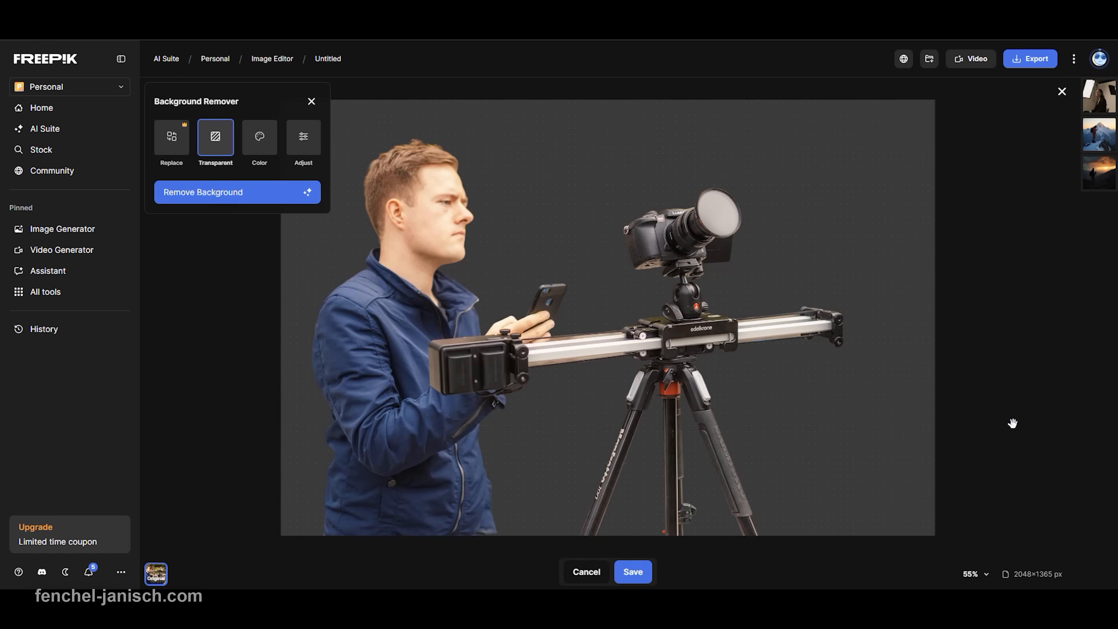
{"action": "mouse_move", "coordinate": [171, 154]}
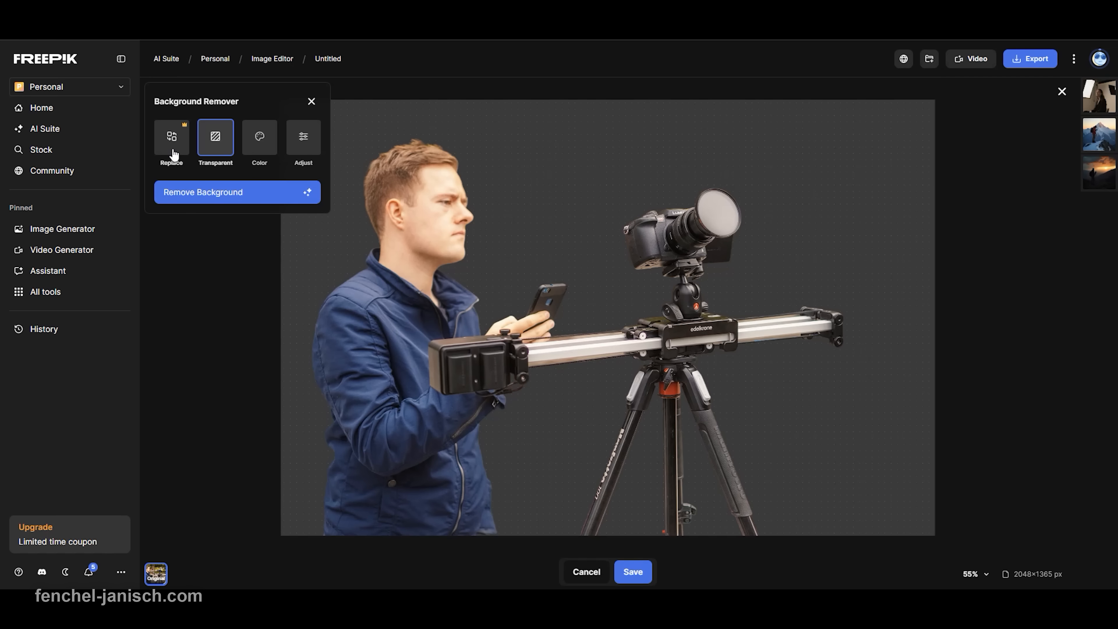
{"action": "left_click", "coordinate": [171, 137]}
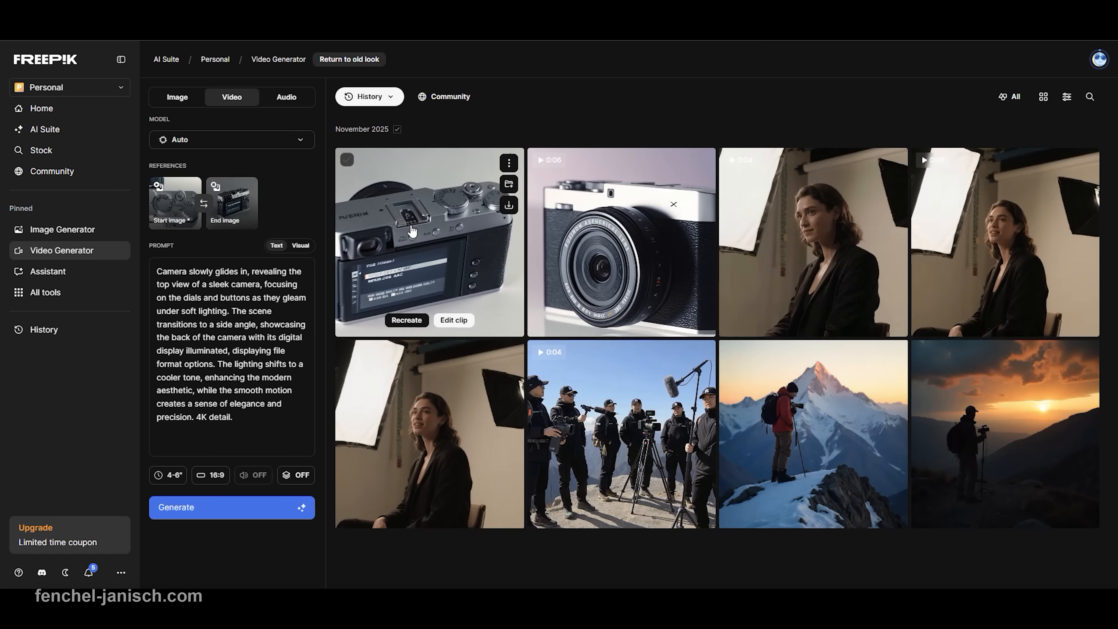
Step: Edit the camera video clip from history and apply the Liquid effect to it
{"action": "left_click", "coordinate": [454, 319]}
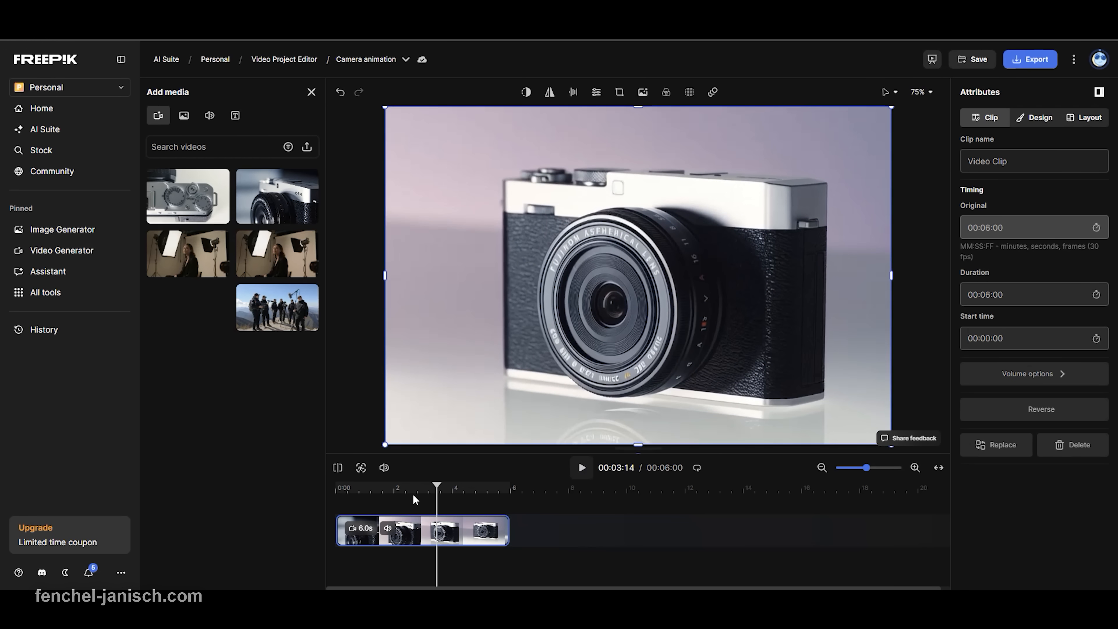
{"action": "left_click", "coordinate": [595, 92]}
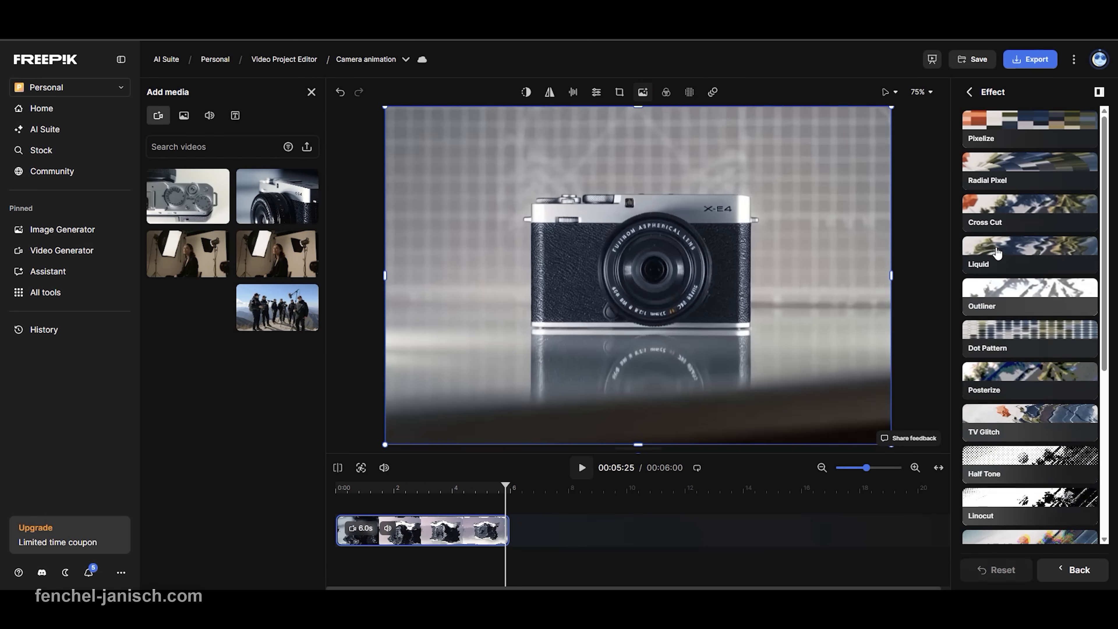
{"action": "left_click", "coordinate": [711, 92]}
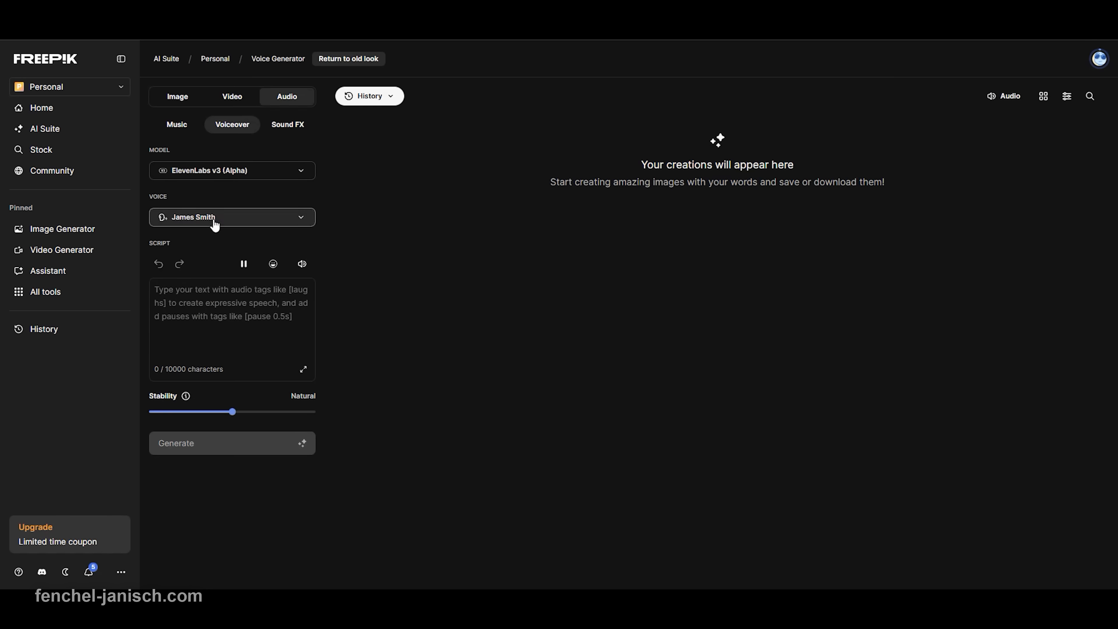
Step: Preview a voice from the Voice dropdown, then play and stop the Camera Review video
{"action": "left_click", "coordinate": [232, 217]}
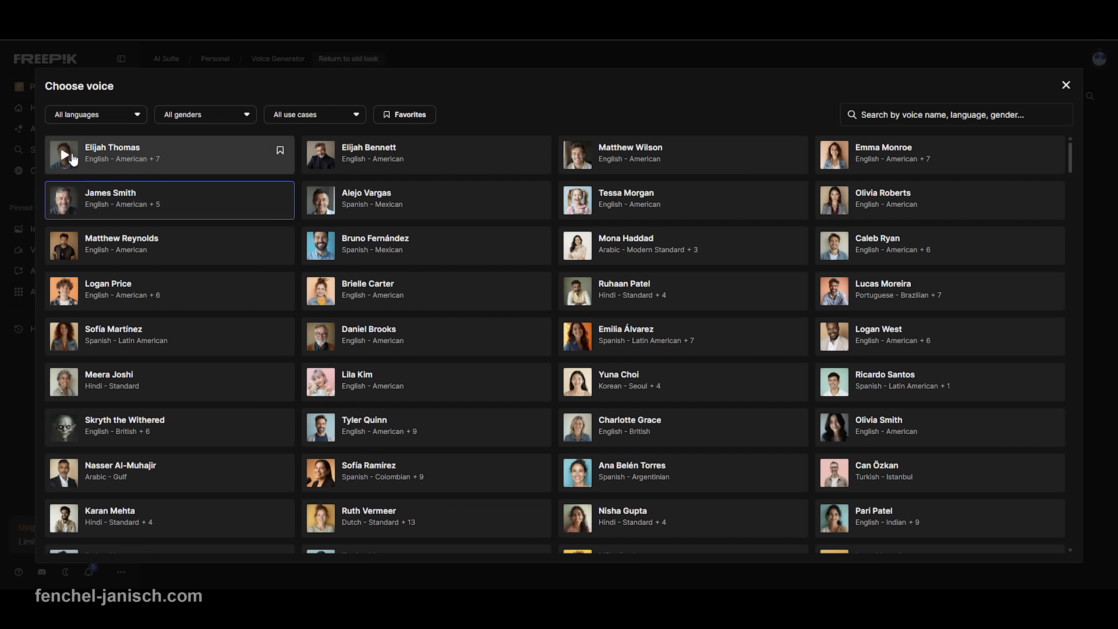
{"action": "left_click", "coordinate": [63, 155]}
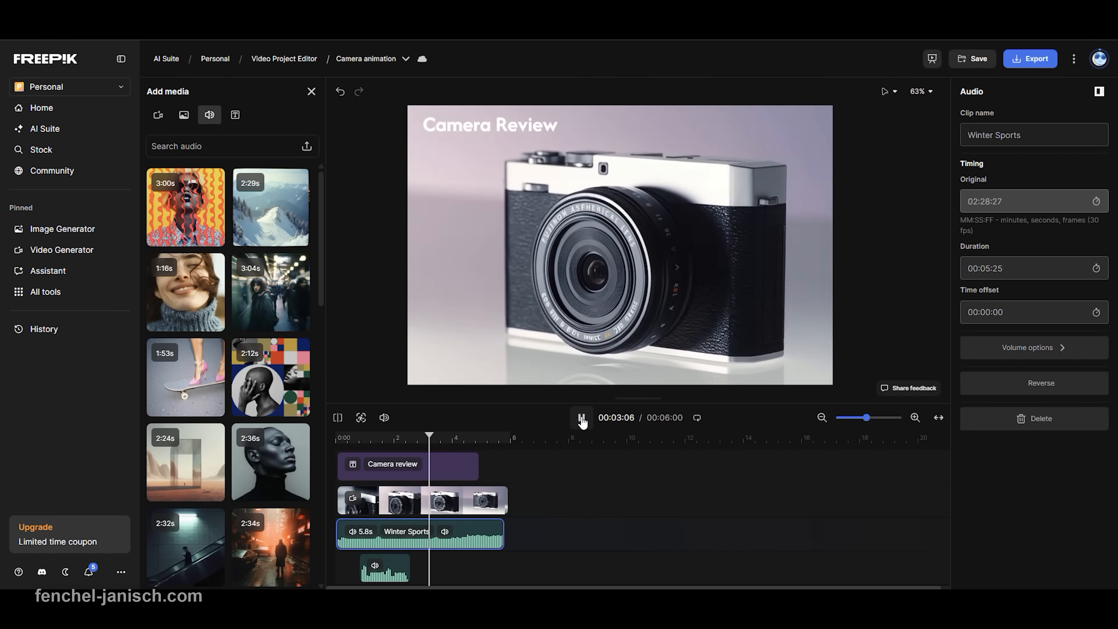
{"action": "left_click", "coordinate": [581, 417]}
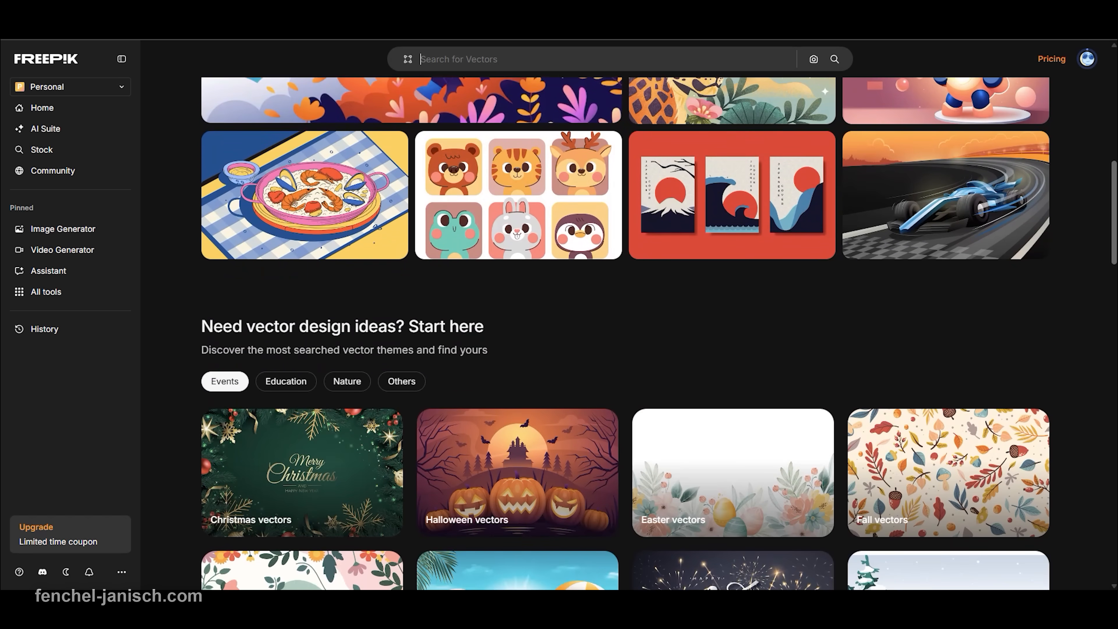
Step: Search the stock library for 'filmmaking' and scroll through the photo results
{"action": "left_click", "coordinate": [285, 381]}
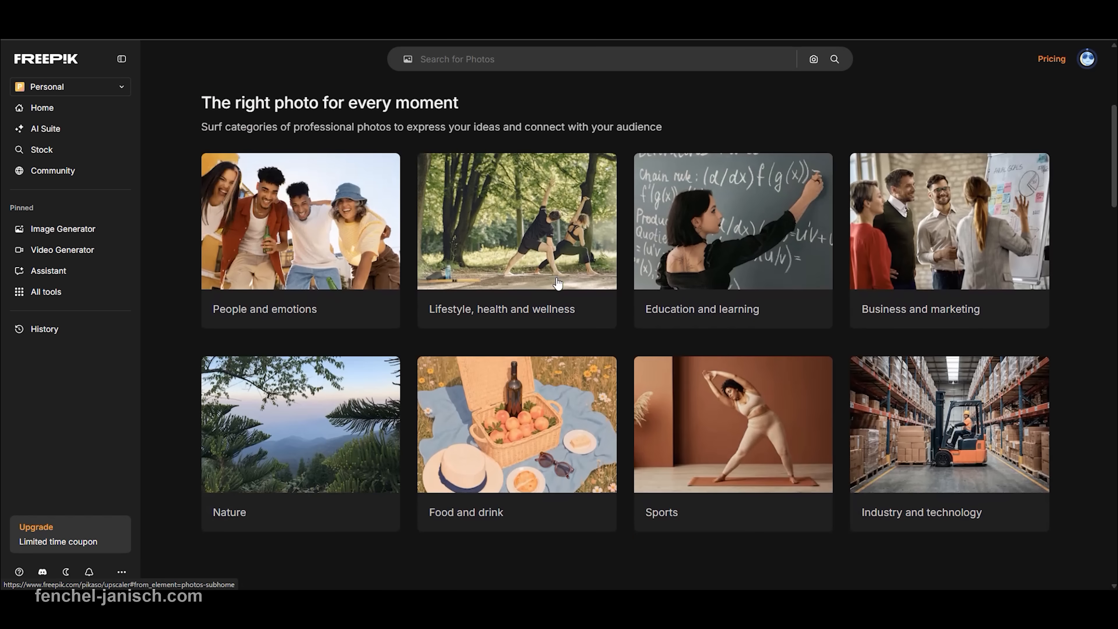
{"action": "type", "text": "filmm"}
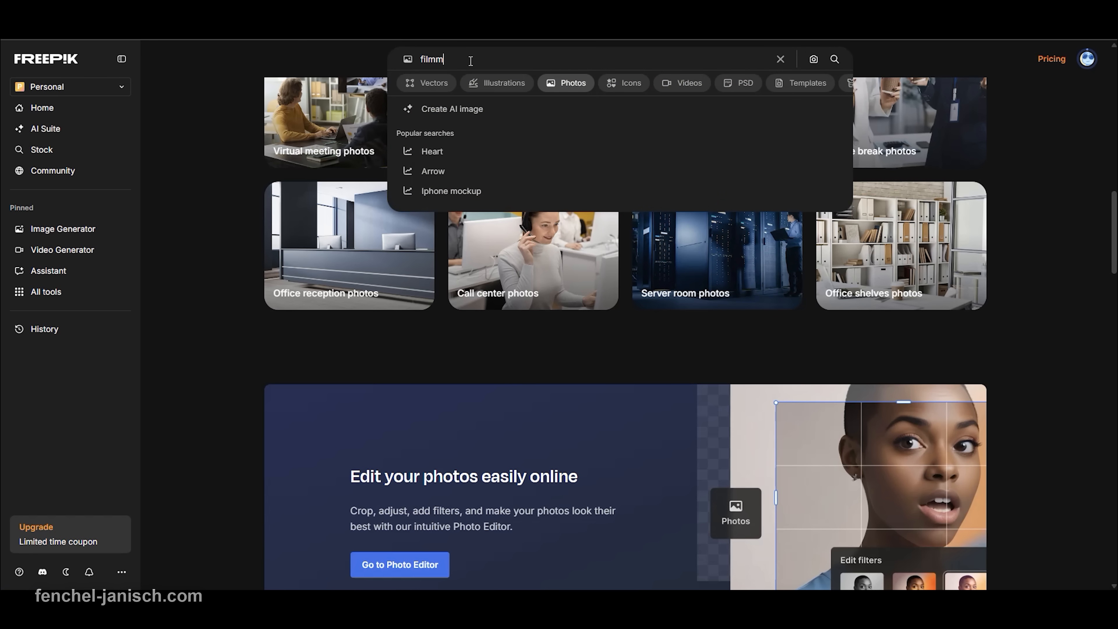
{"action": "type", "text": "aking"}
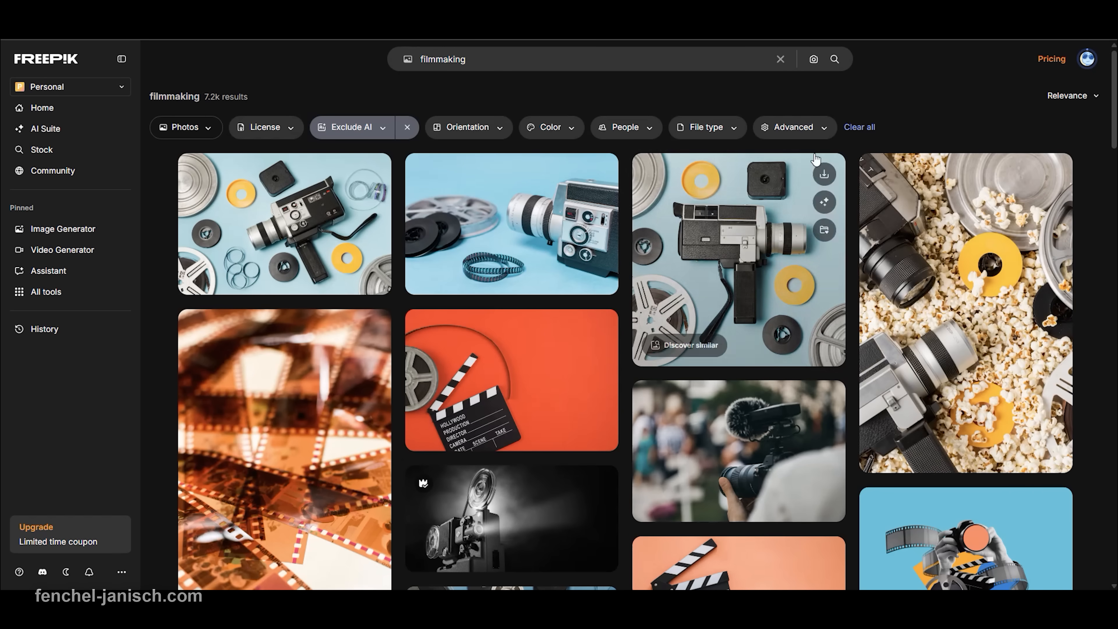
{"action": "scroll", "scroll_direction": "down", "scroll_amount": 3}
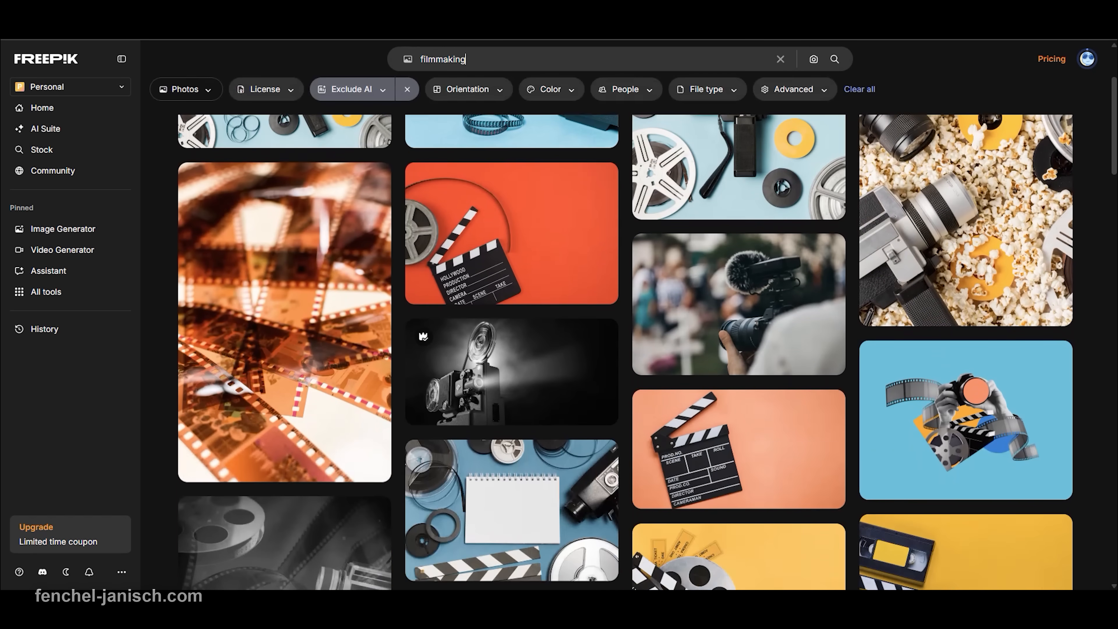
{"action": "scroll", "scroll_direction": "down", "scroll_amount": 3}
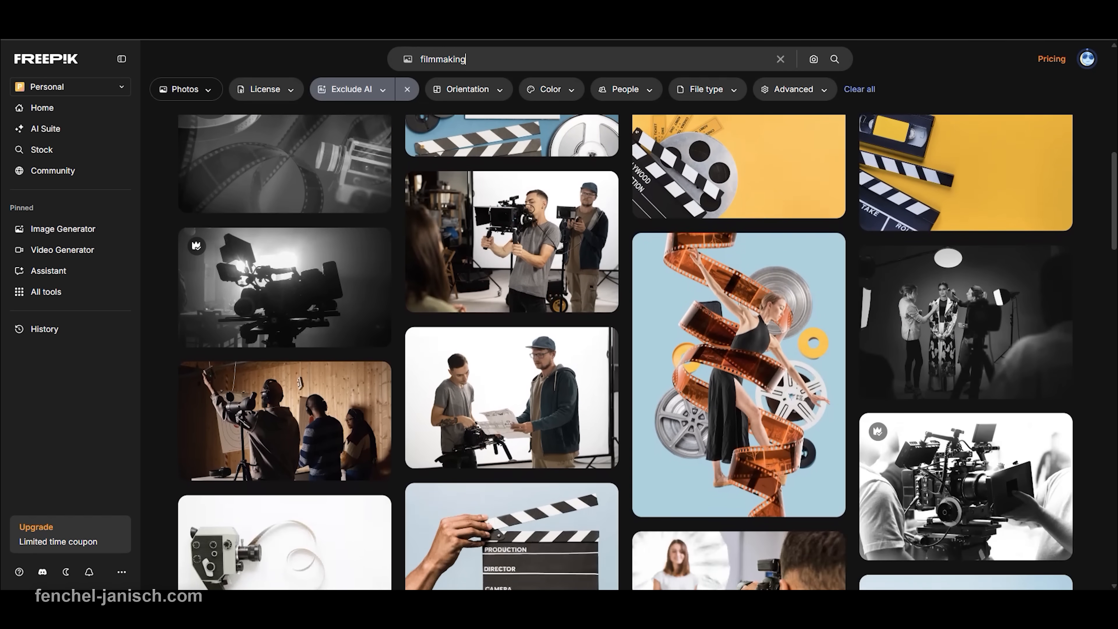
Step: Open the SPORT TIME thumbnail design in the Design Editor
{"action": "left_click", "coordinate": [47, 270]}
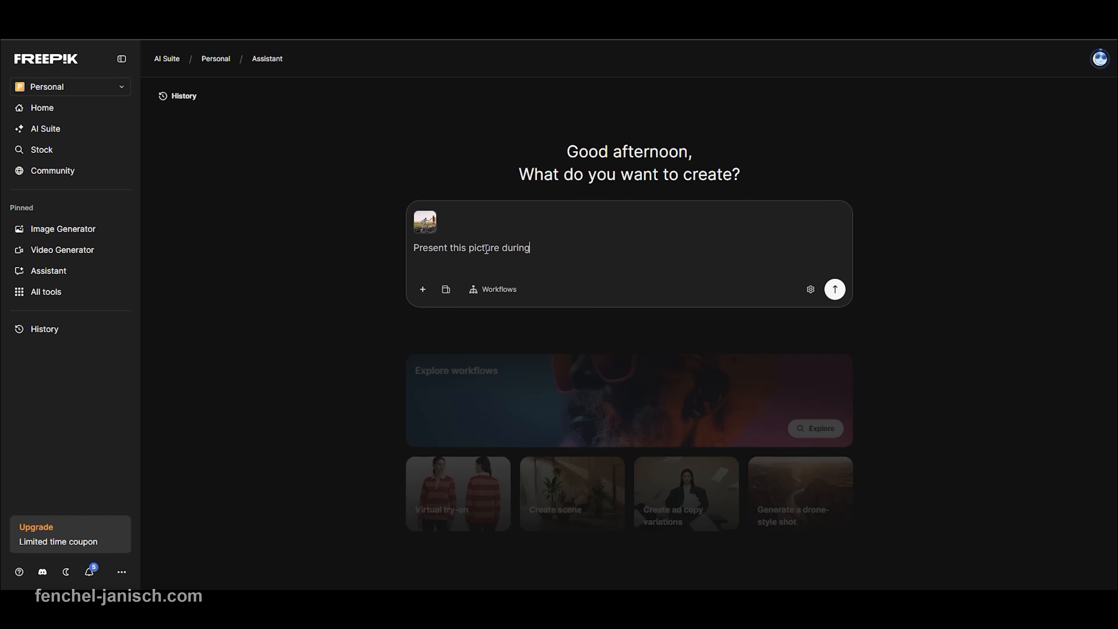
{"action": "left_click", "coordinate": [834, 289]}
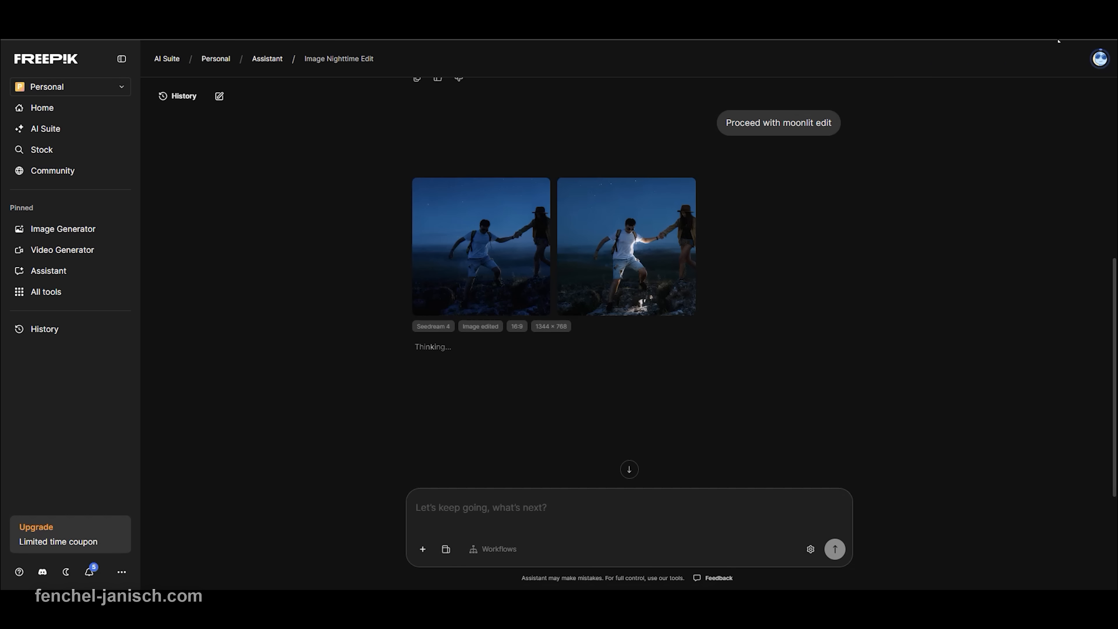
{"action": "left_click", "coordinate": [625, 246]}
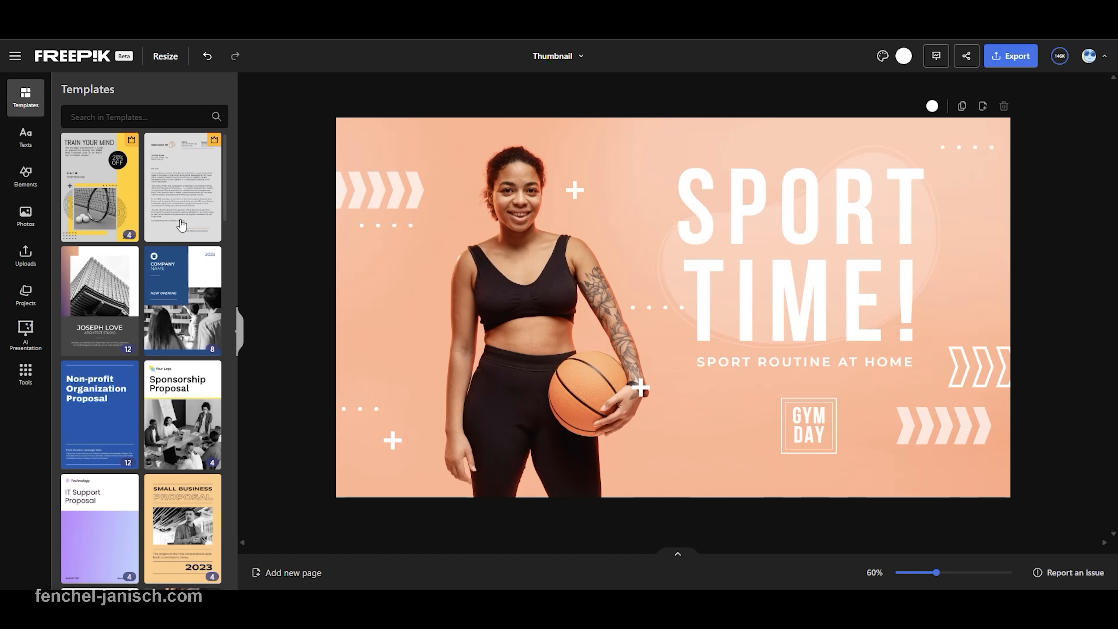
Step: Search templates for 'thumbnail', add the gamer template as page 3 and type 'NEW VI' into it
{"action": "scroll", "scroll_direction": "down", "scroll_amount": 3}
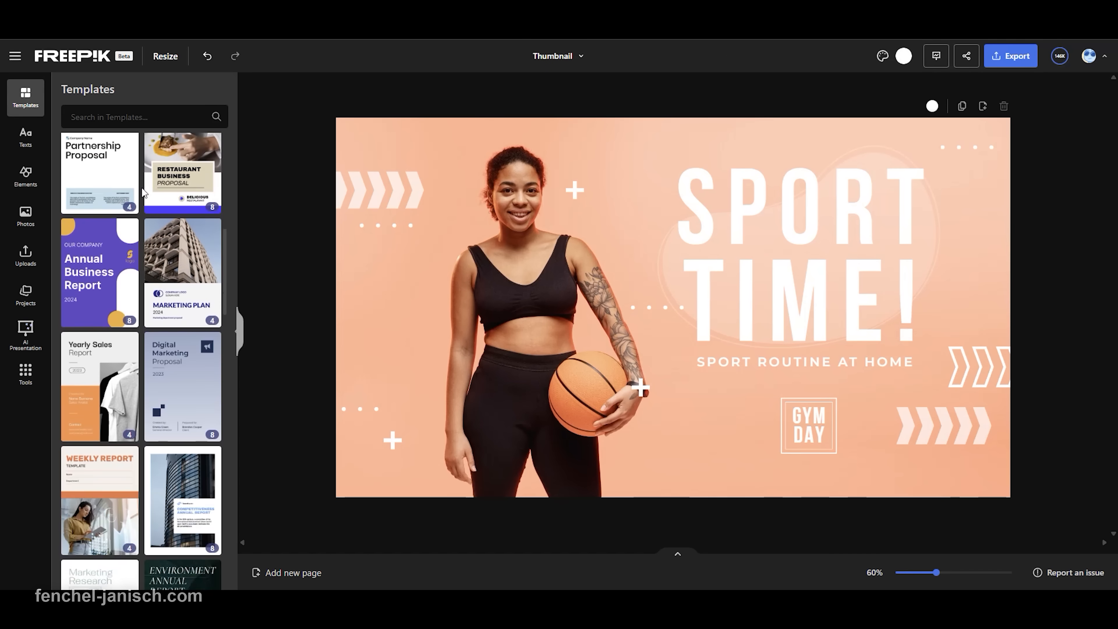
{"action": "type", "text": "thumbnail"}
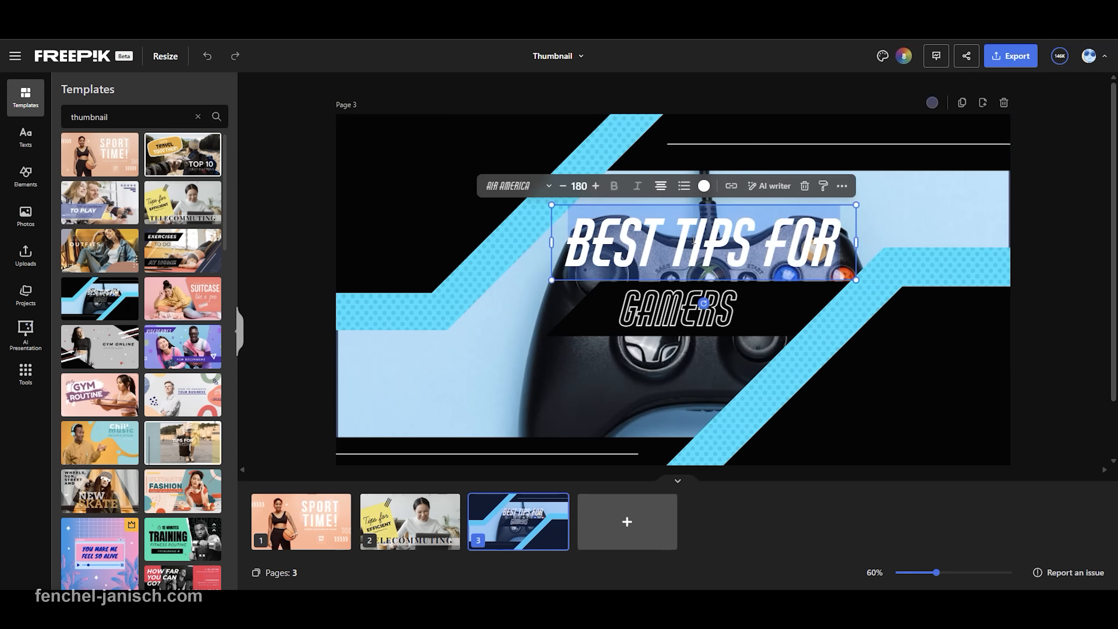
{"action": "type", "text": "NEW VI"}
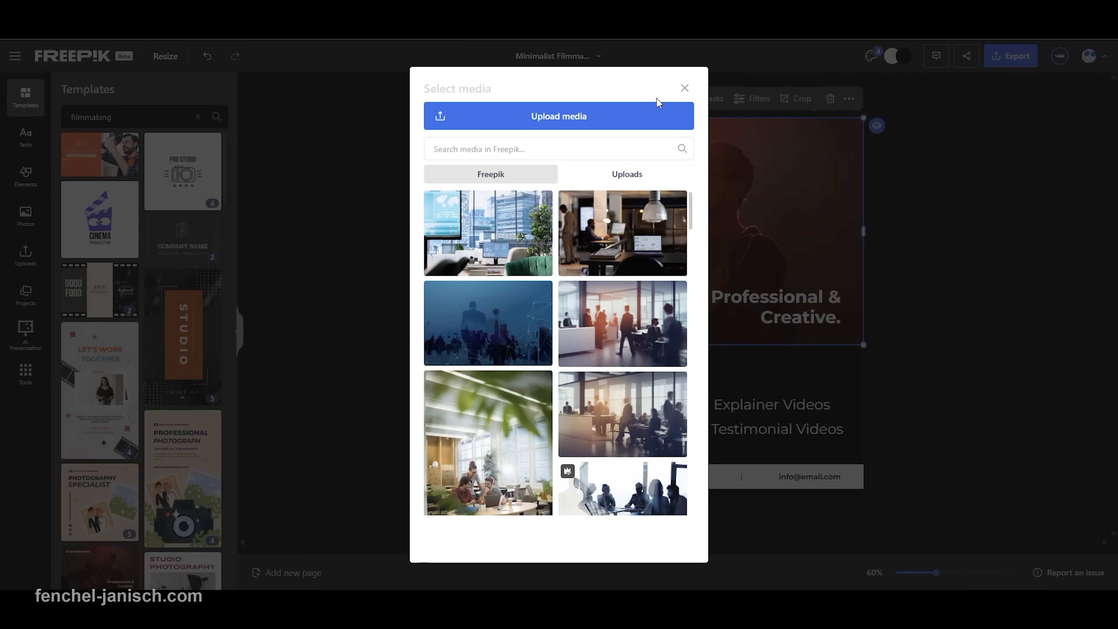
{"action": "mouse_move", "coordinate": [1057, 44]}
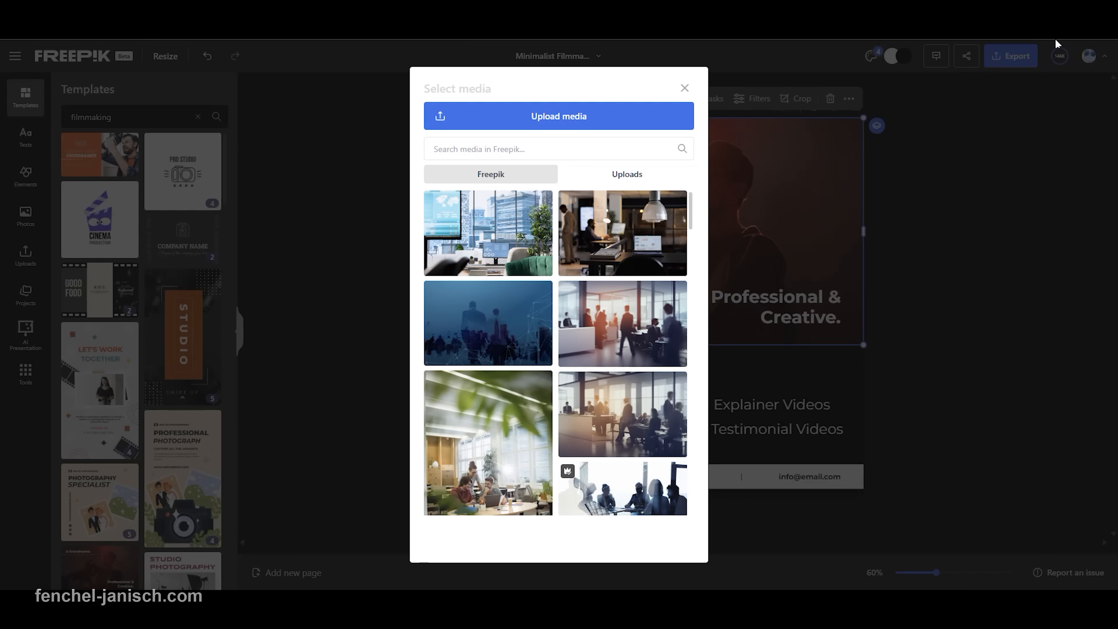
Step: Close the Select media dialog and switch from the Thumbnail design to the Video Generator
{"action": "left_click", "coordinate": [683, 88]}
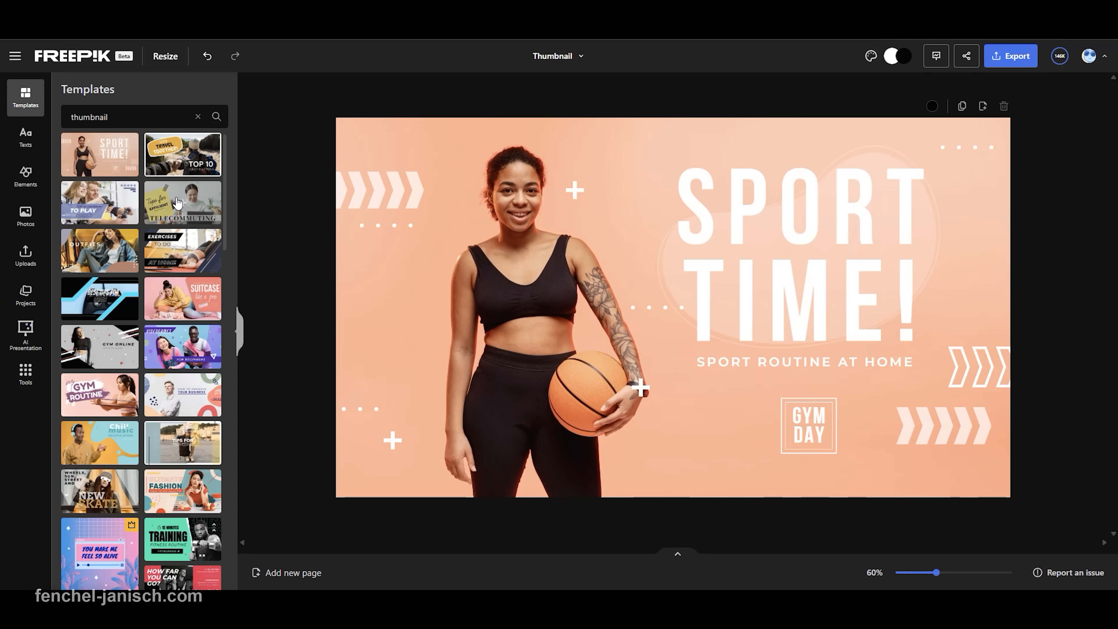
{"action": "left_click", "coordinate": [183, 202]}
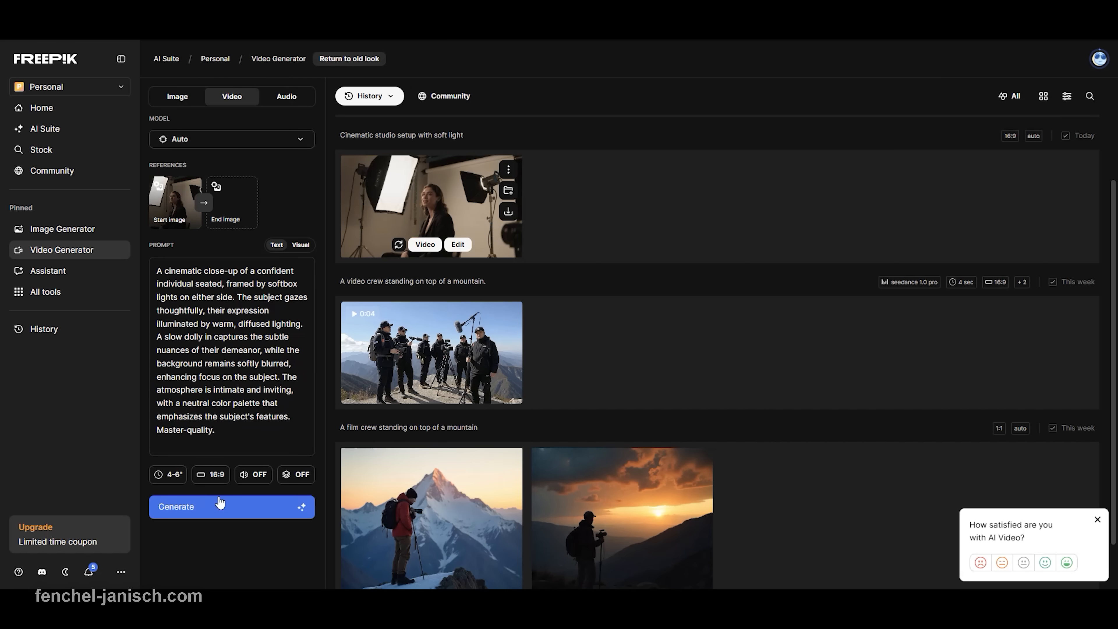
Step: Check remaining credits on Generate, preview the studio clip, then return to the Home page
{"action": "left_click", "coordinate": [210, 474]}
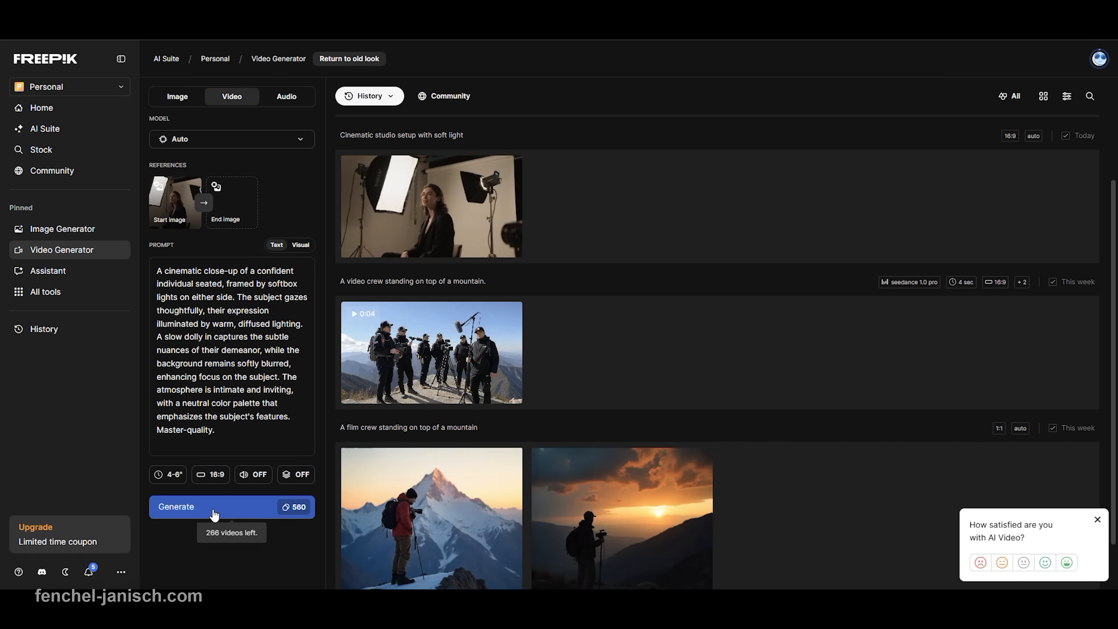
{"action": "left_click", "coordinate": [431, 206]}
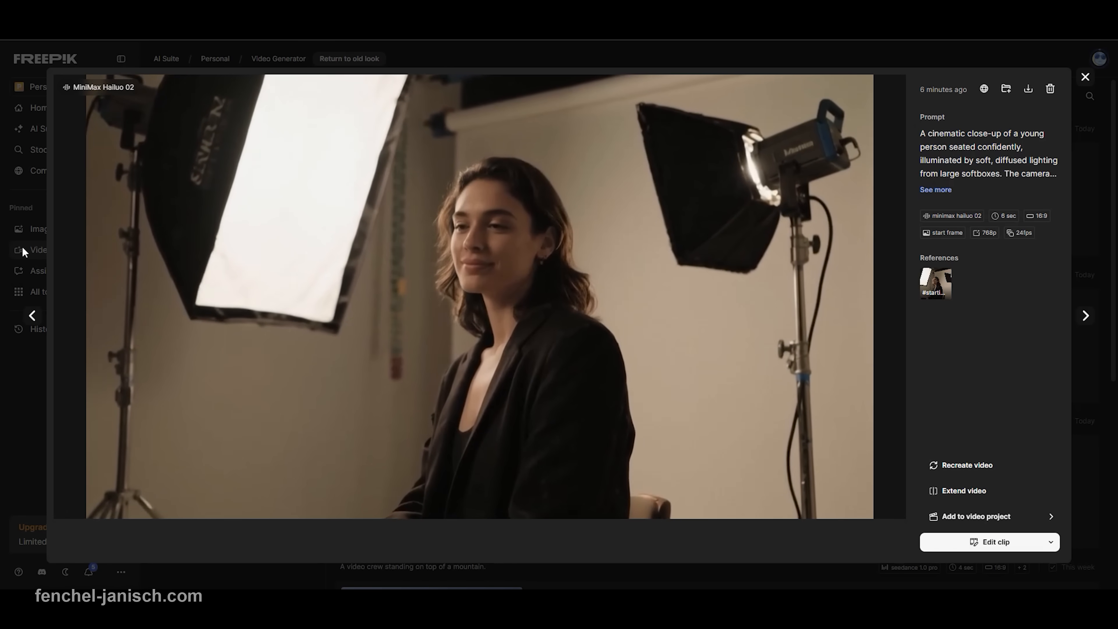
{"action": "left_click", "coordinate": [471, 286]}
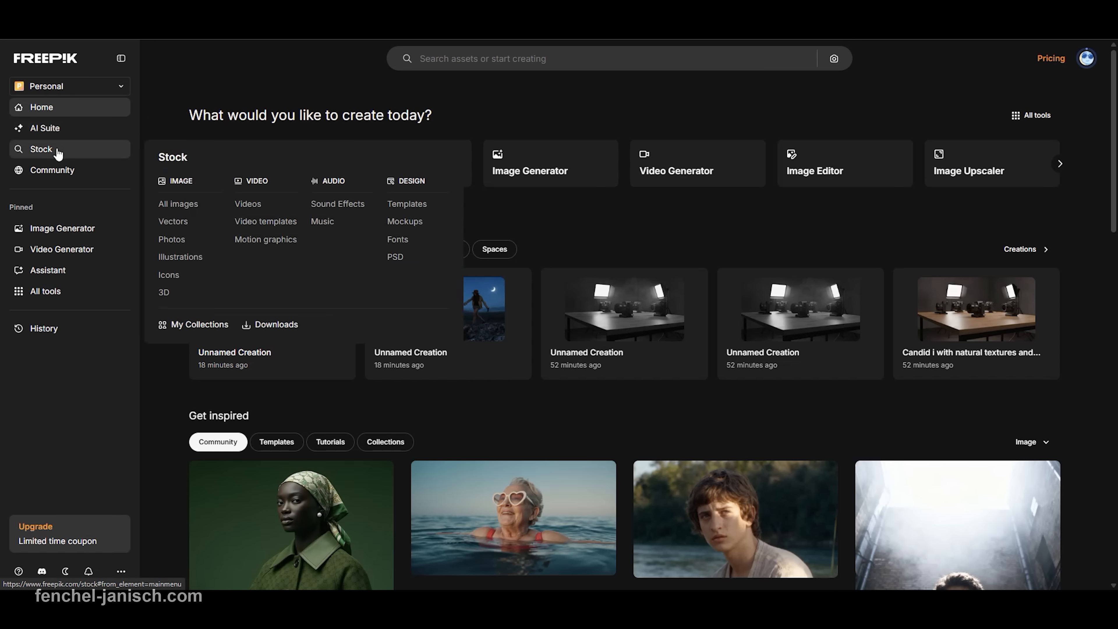
{"action": "mouse_move", "coordinate": [171, 239]}
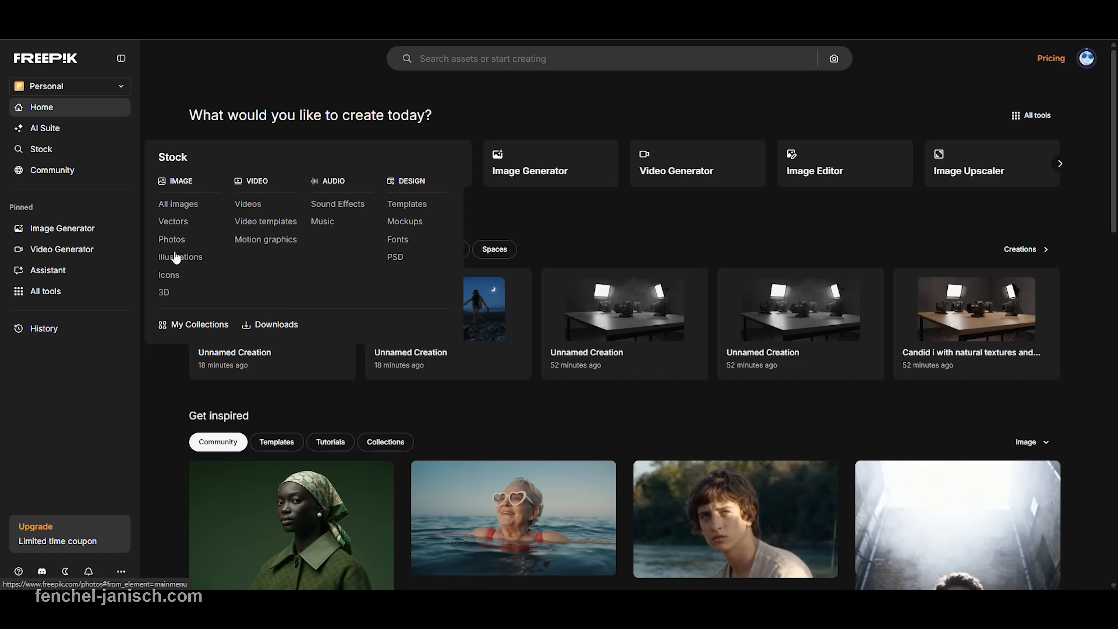
{"action": "mouse_move", "coordinate": [307, 228]}
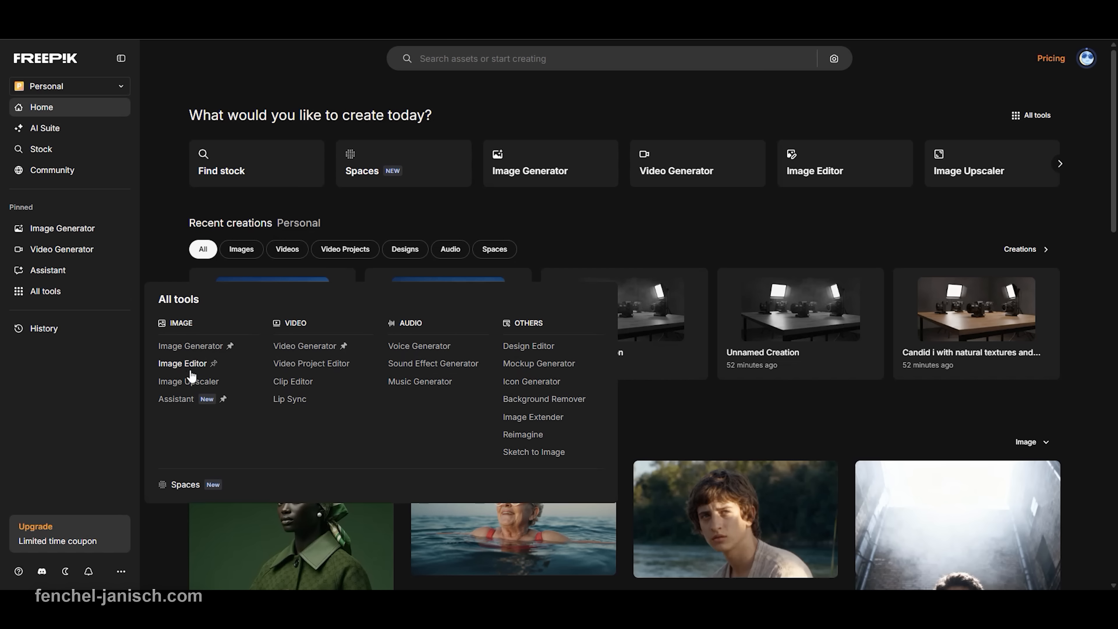
{"action": "mouse_move", "coordinate": [416, 350]}
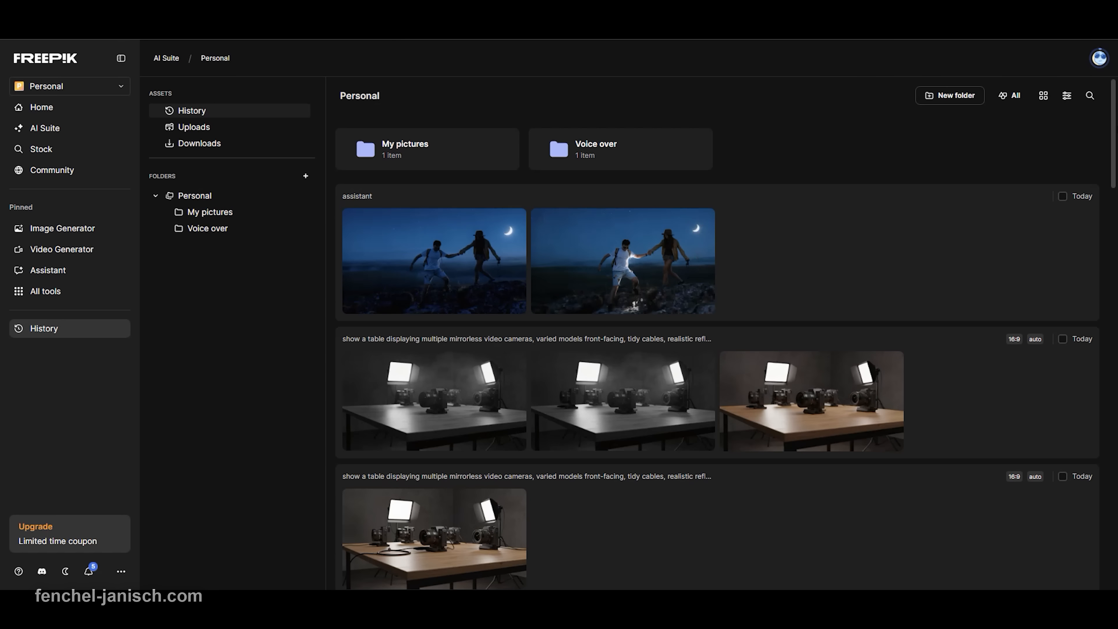
{"action": "scroll", "scroll_direction": "down", "scroll_amount": 3}
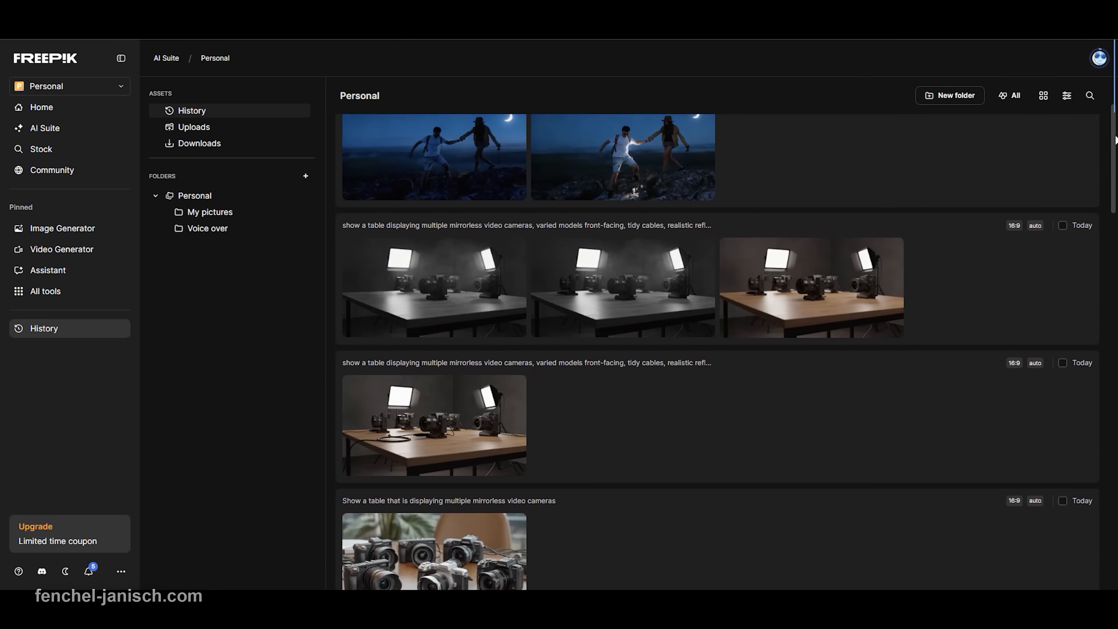
{"action": "scroll", "scroll_direction": "down", "scroll_amount": 3}
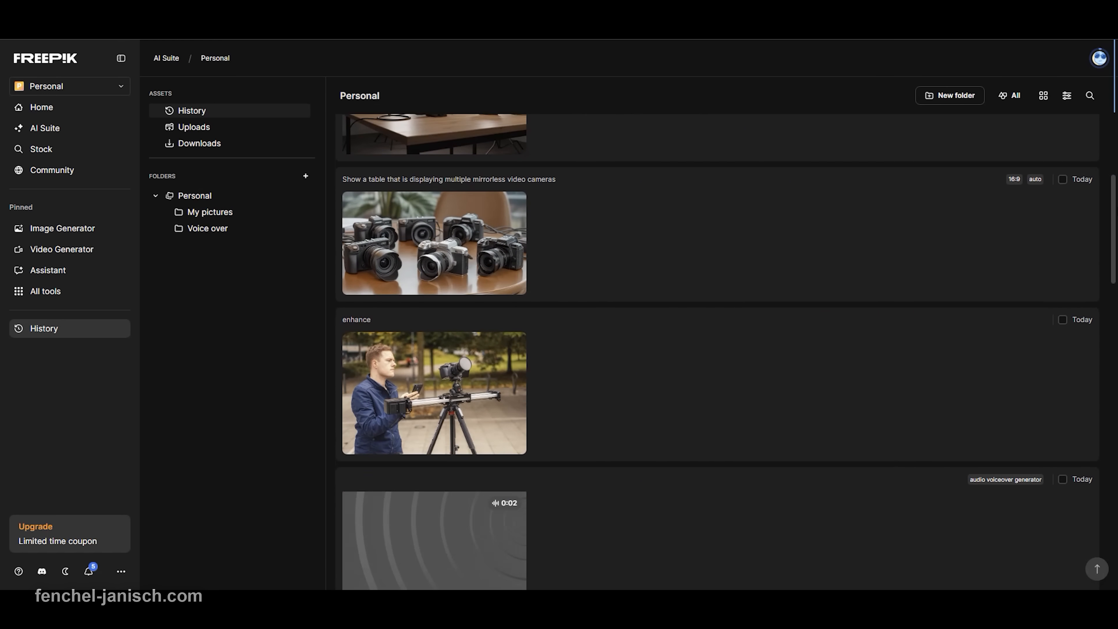
{"action": "left_click", "coordinate": [41, 107]}
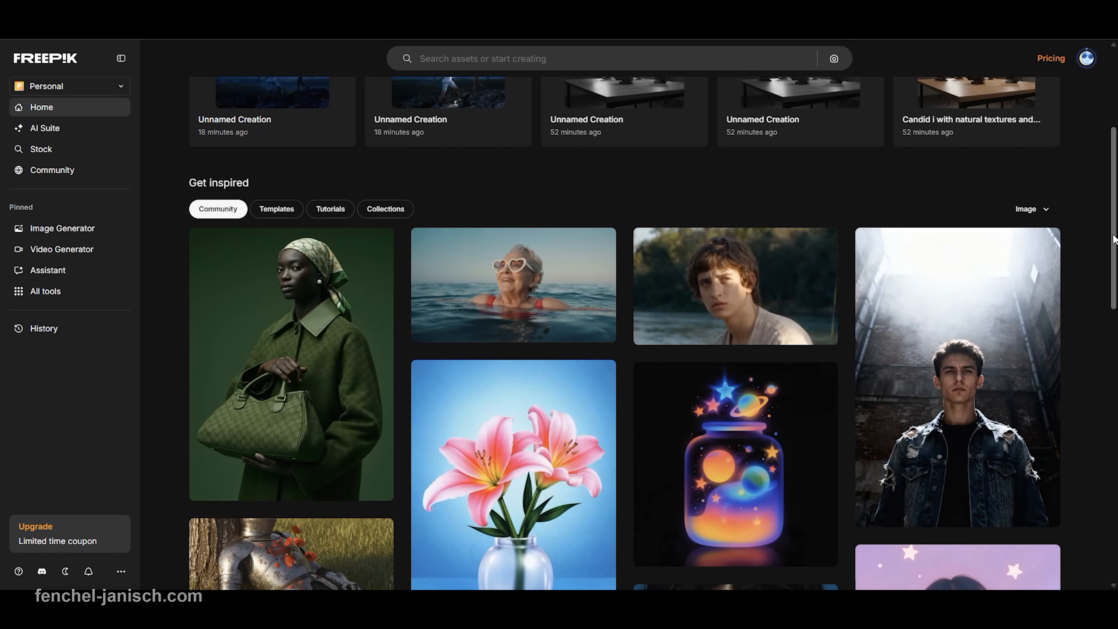
Step: Scroll the Home page down and back up before the Camera animation project reopens
{"action": "scroll", "scroll_direction": "down", "scroll_amount": 3}
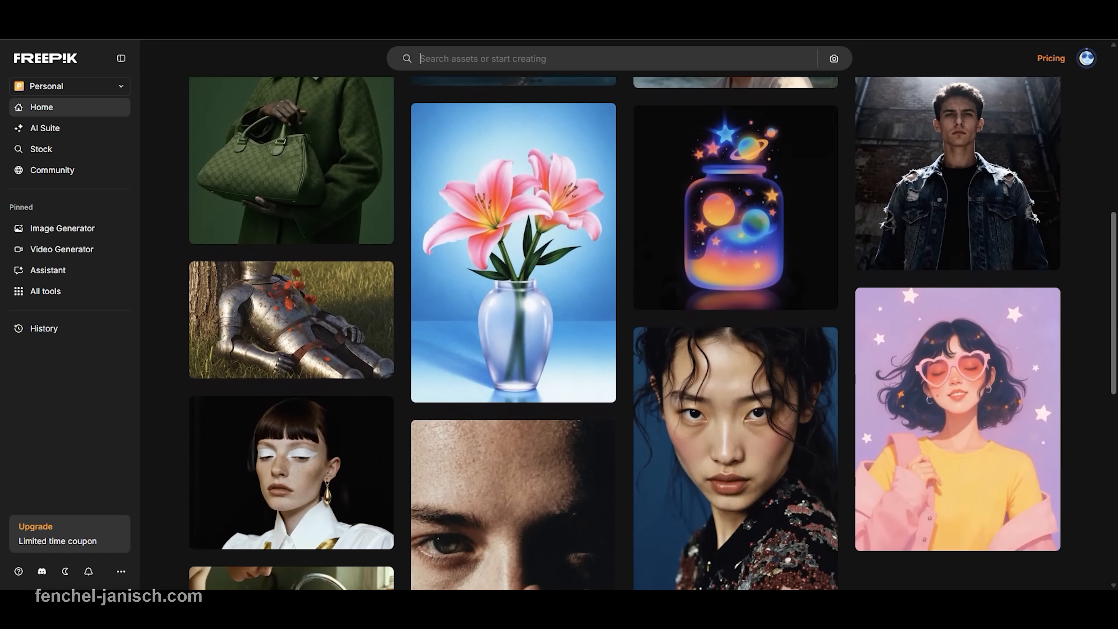
{"action": "scroll", "scroll_direction": "down", "scroll_amount": 3}
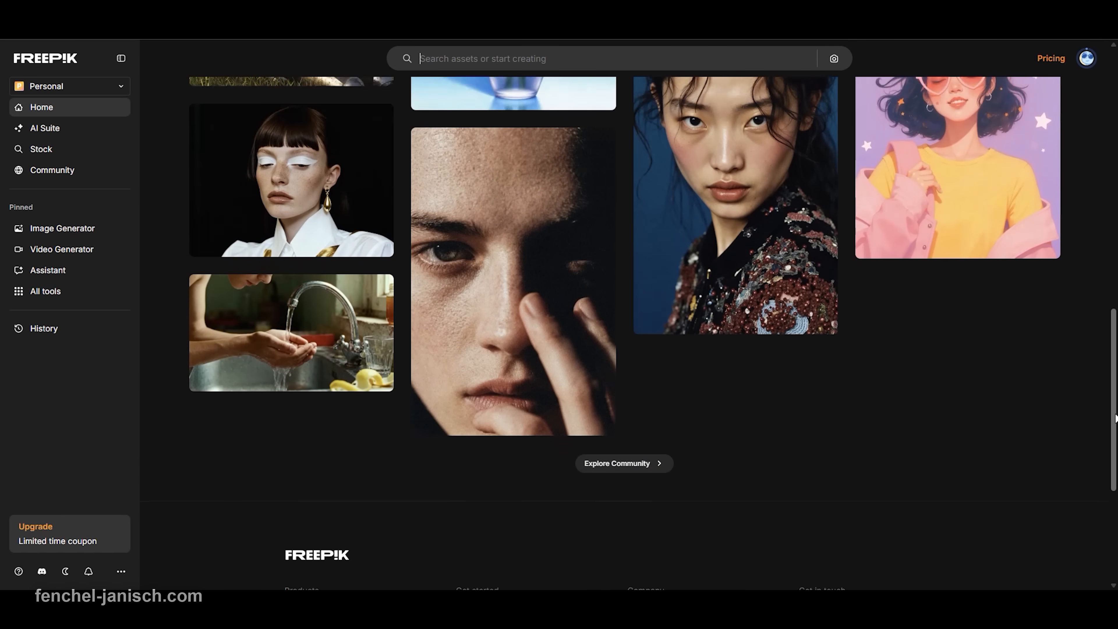
{"action": "scroll", "scroll_direction": "up", "scroll_amount": 3}
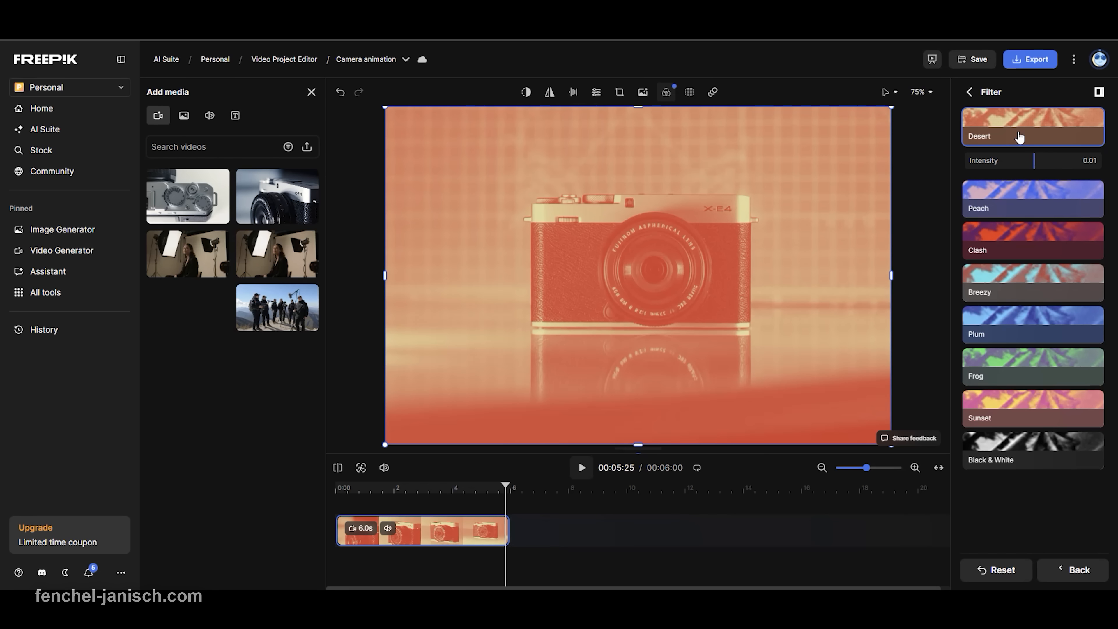
Step: Try the Peach and then the Clash filter on the camera clip
{"action": "left_click", "coordinate": [1031, 198]}
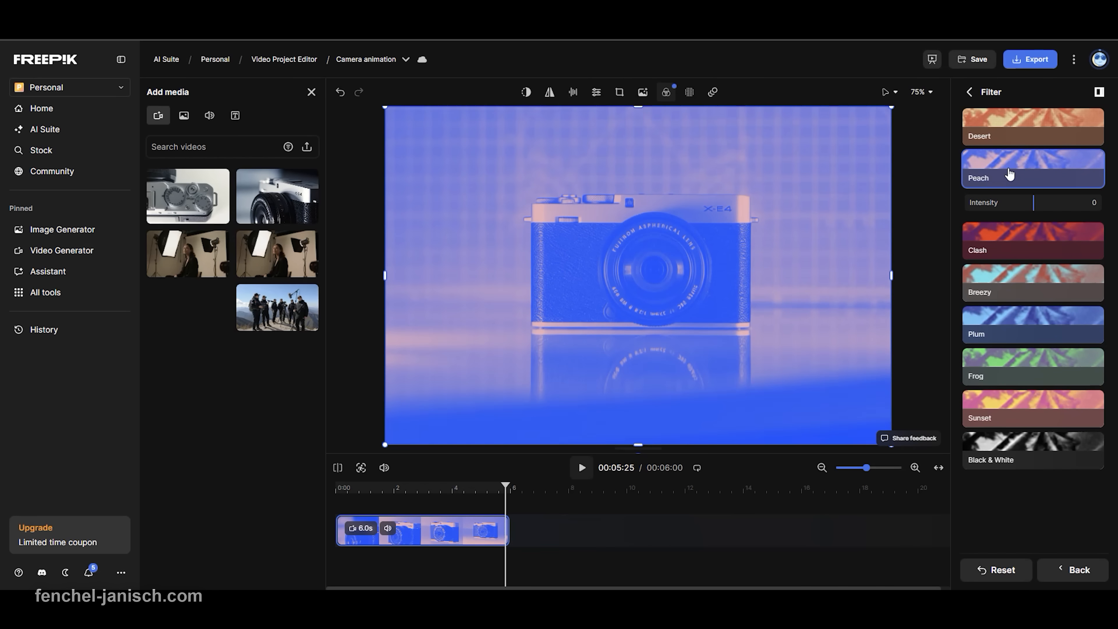
{"action": "left_click", "coordinate": [1031, 241]}
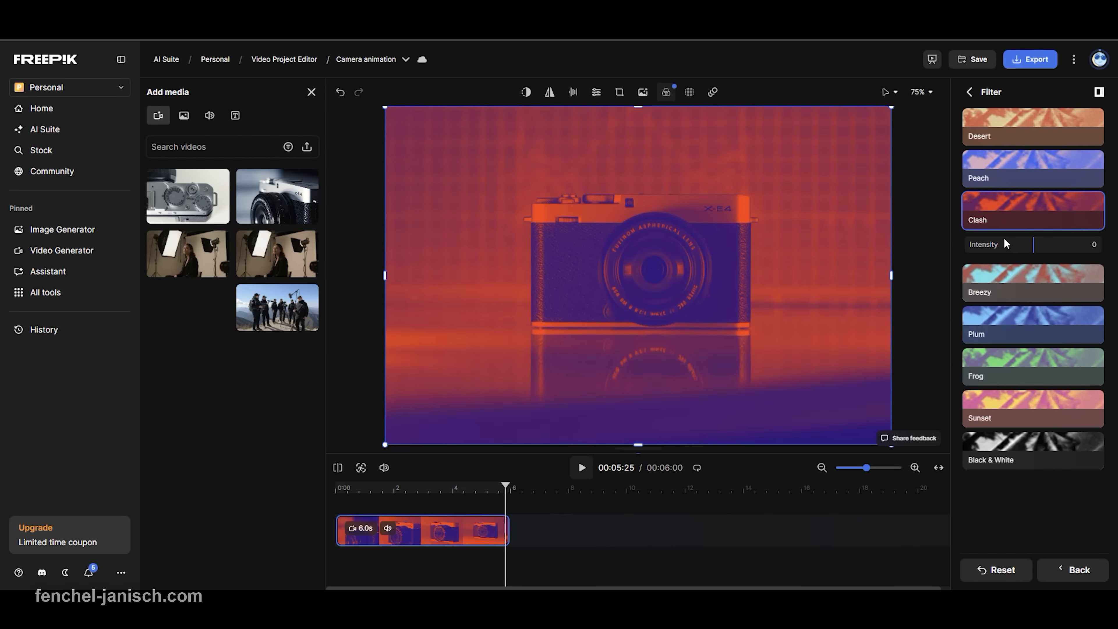
Step: Replace the page-3 thumbnail headline 'Best Tips For' with 'NEW VIDEO'
{"action": "left_click", "coordinate": [712, 92]}
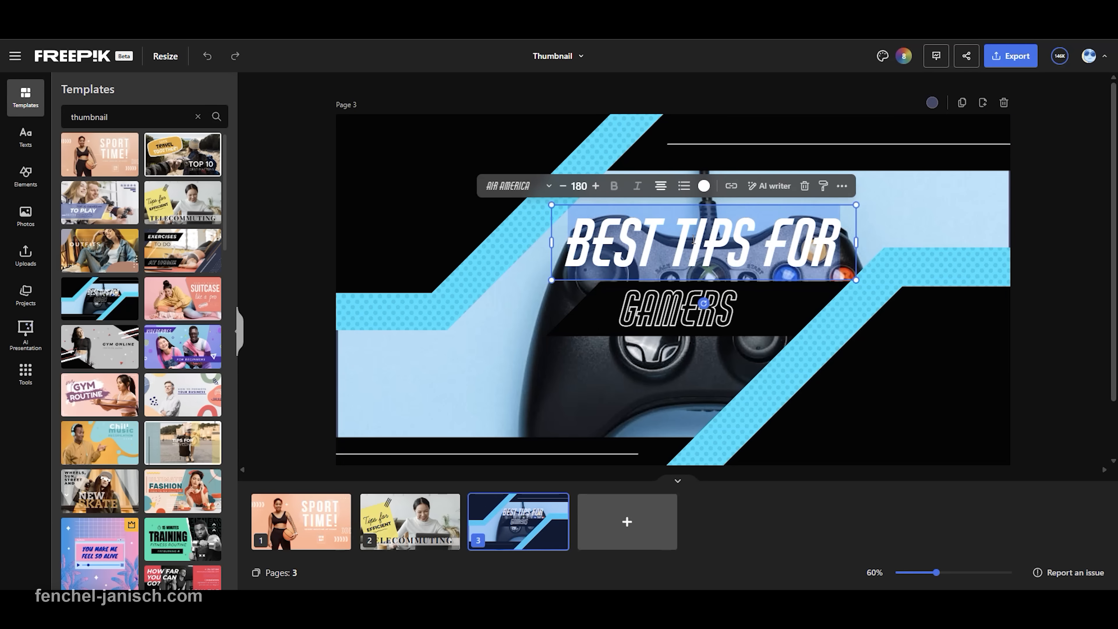
{"action": "type", "text": "NEW VIDEO"}
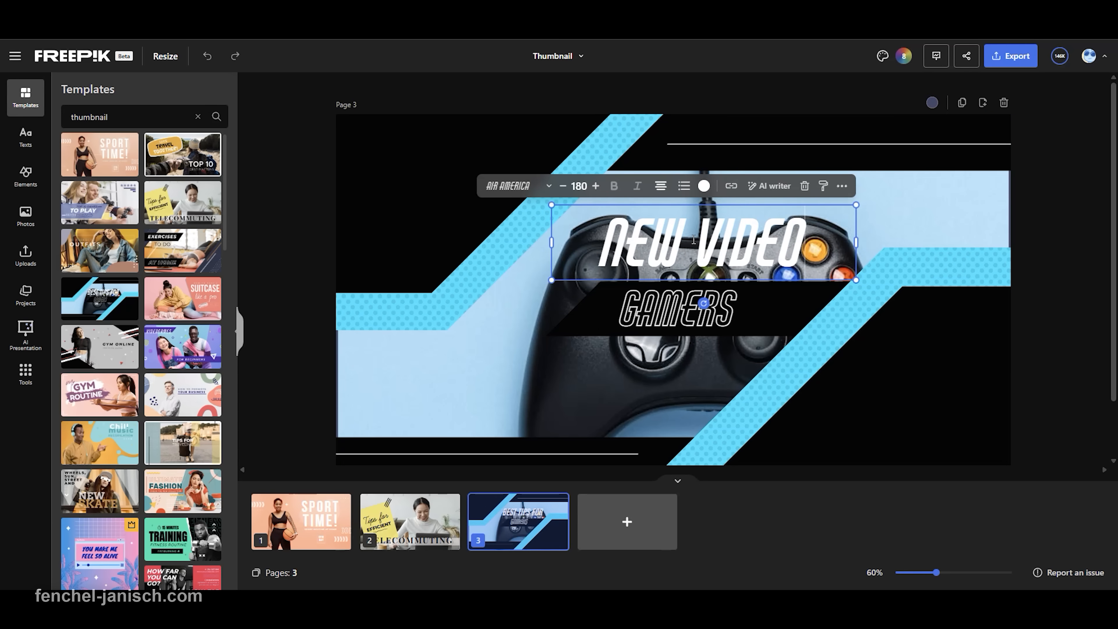